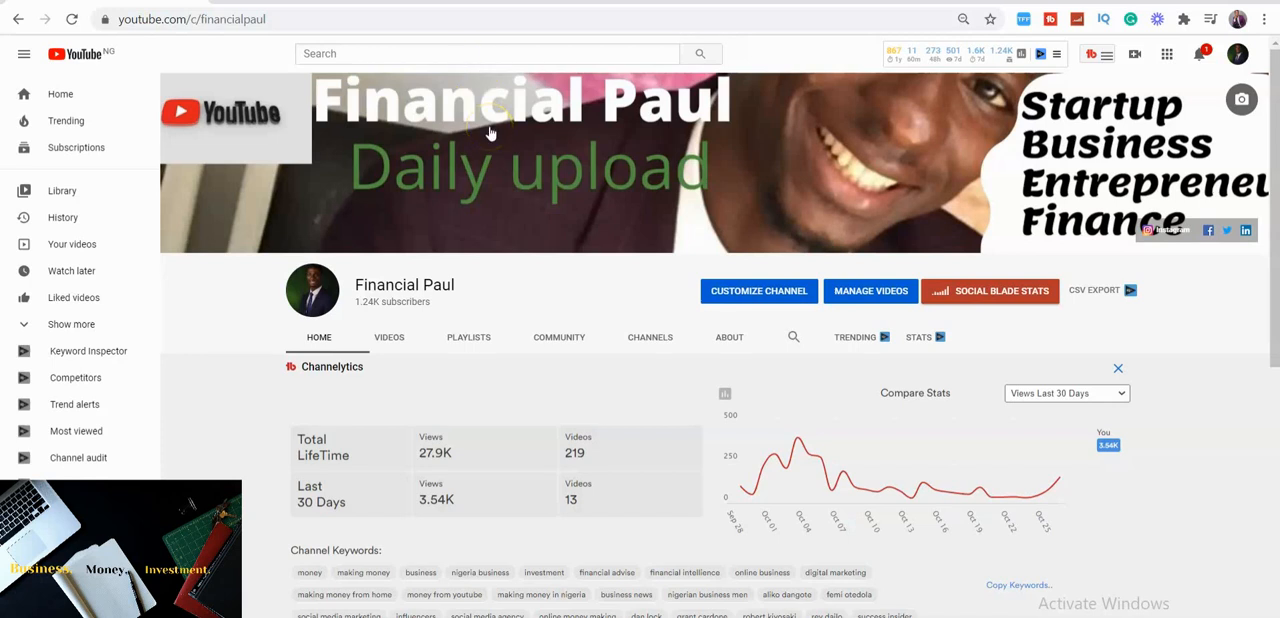
mouse_move(620, 360)
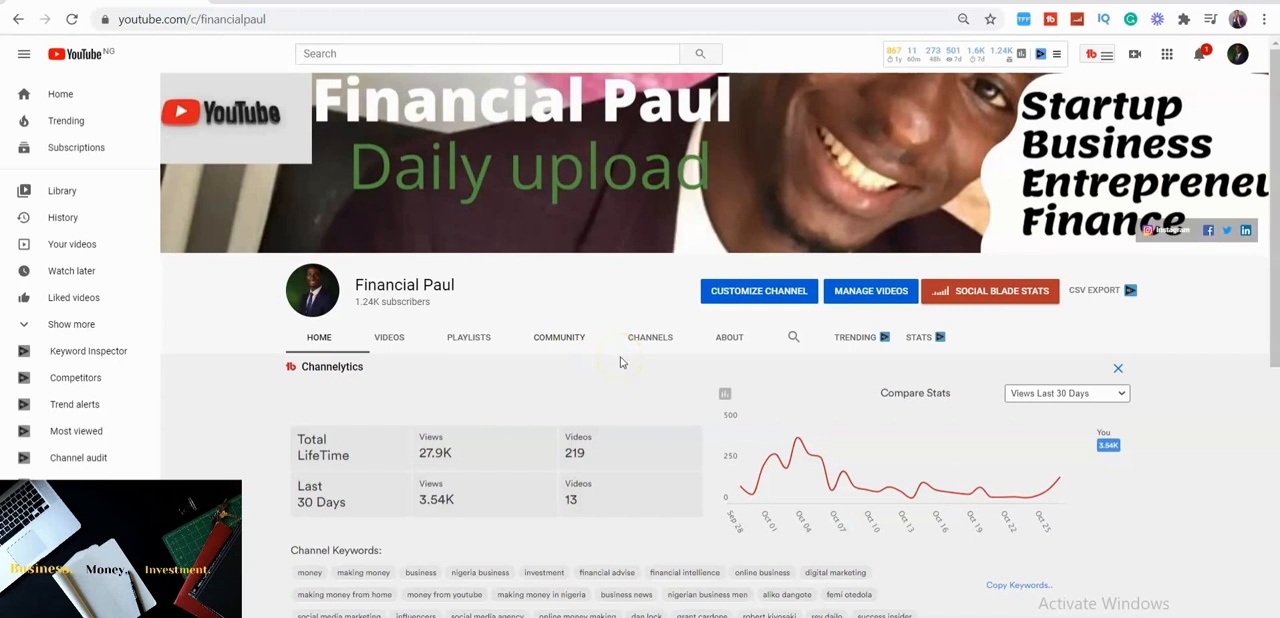
Scroll the Gmail inbox past today's messages down to the October 27 emails
left_click(1118, 368)
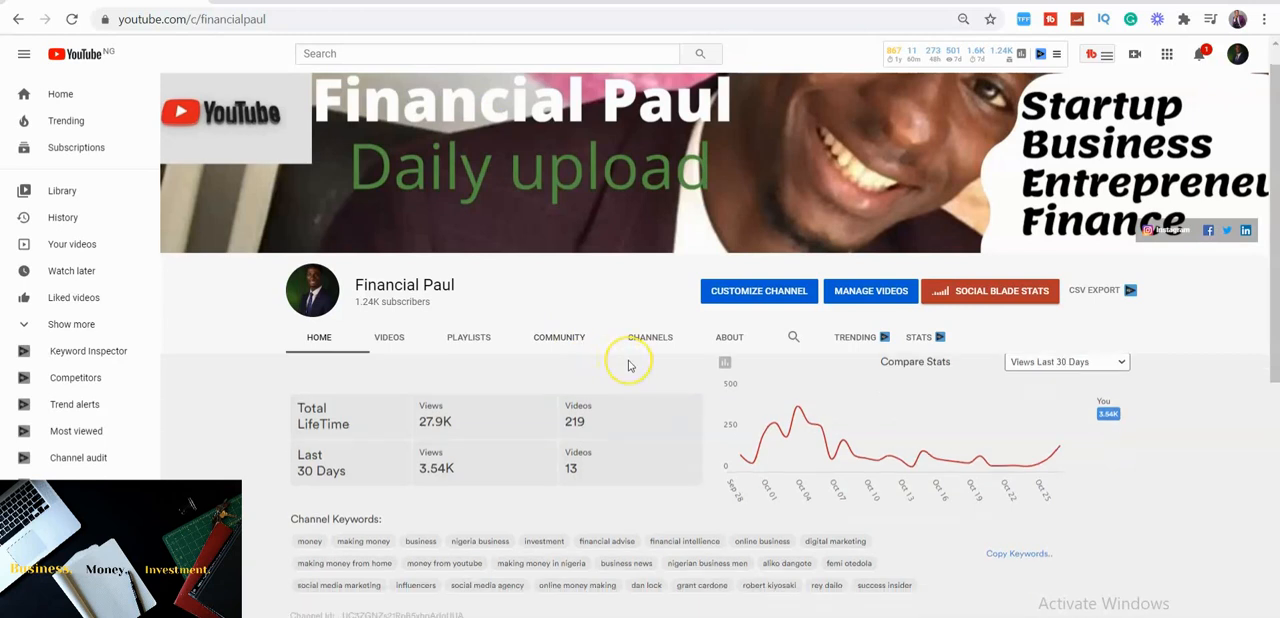
scroll("down", 3)
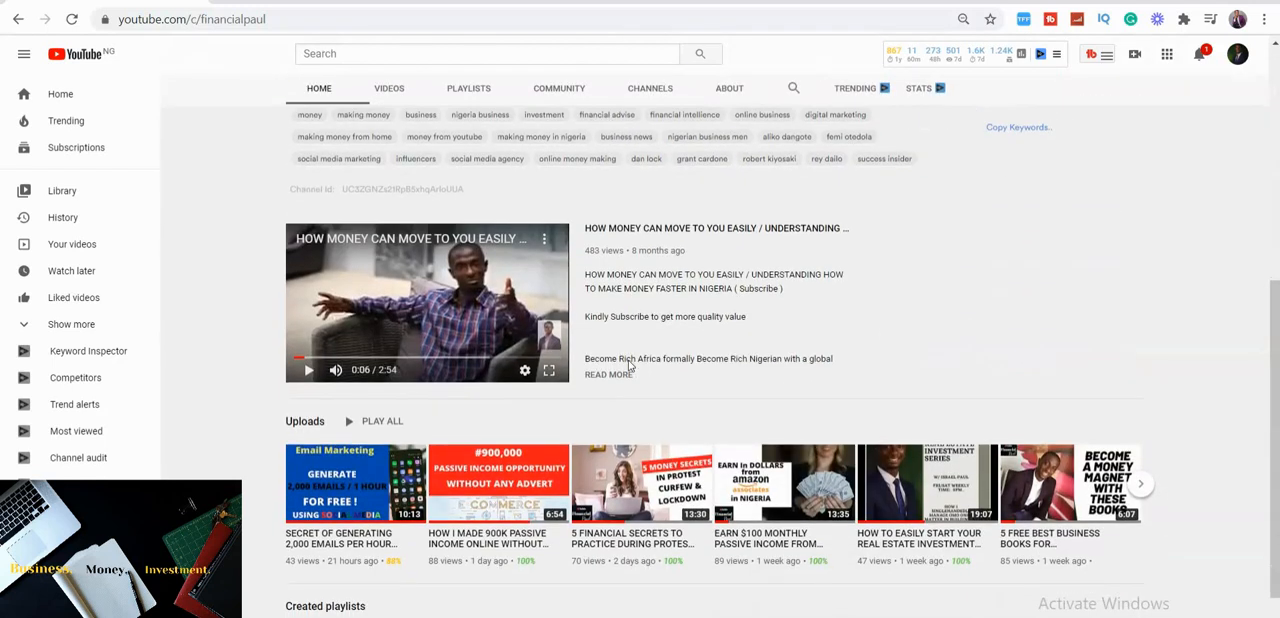
scroll("down", 3)
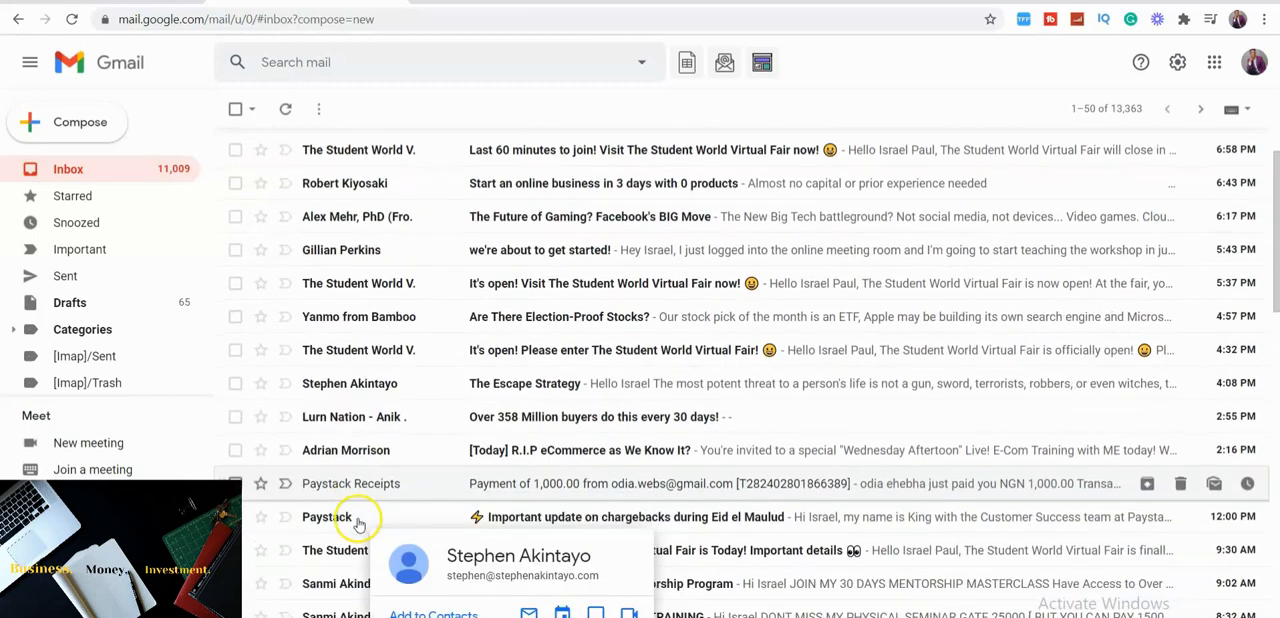
scroll("down", 3)
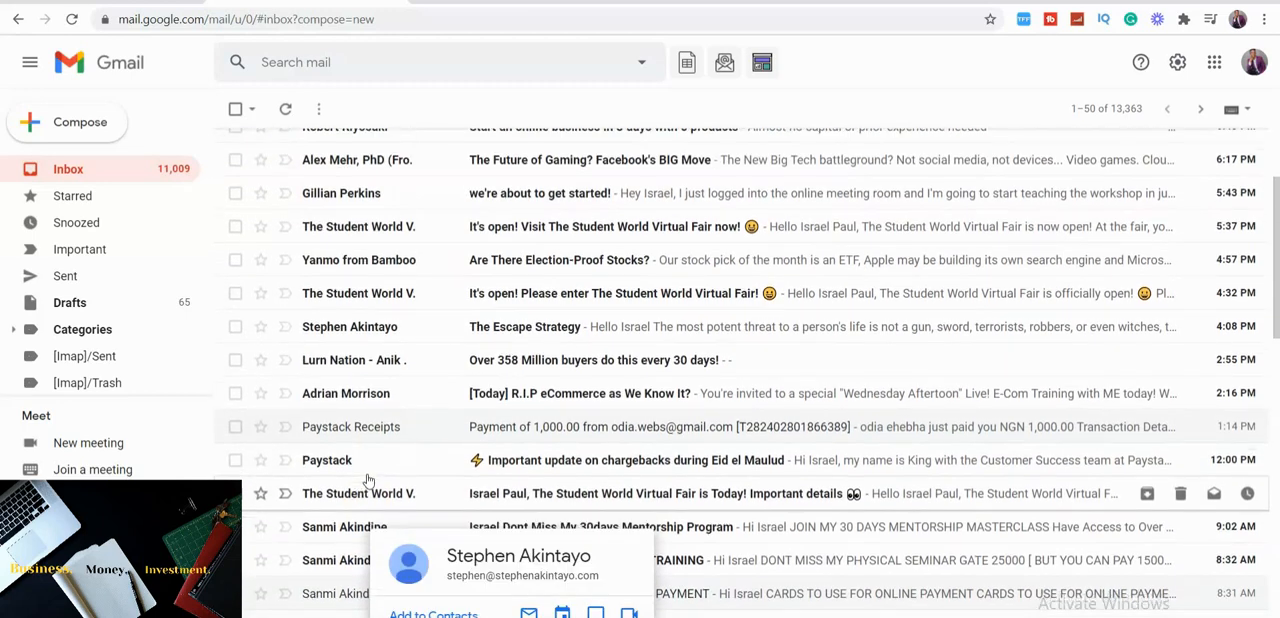
scroll("down", 3)
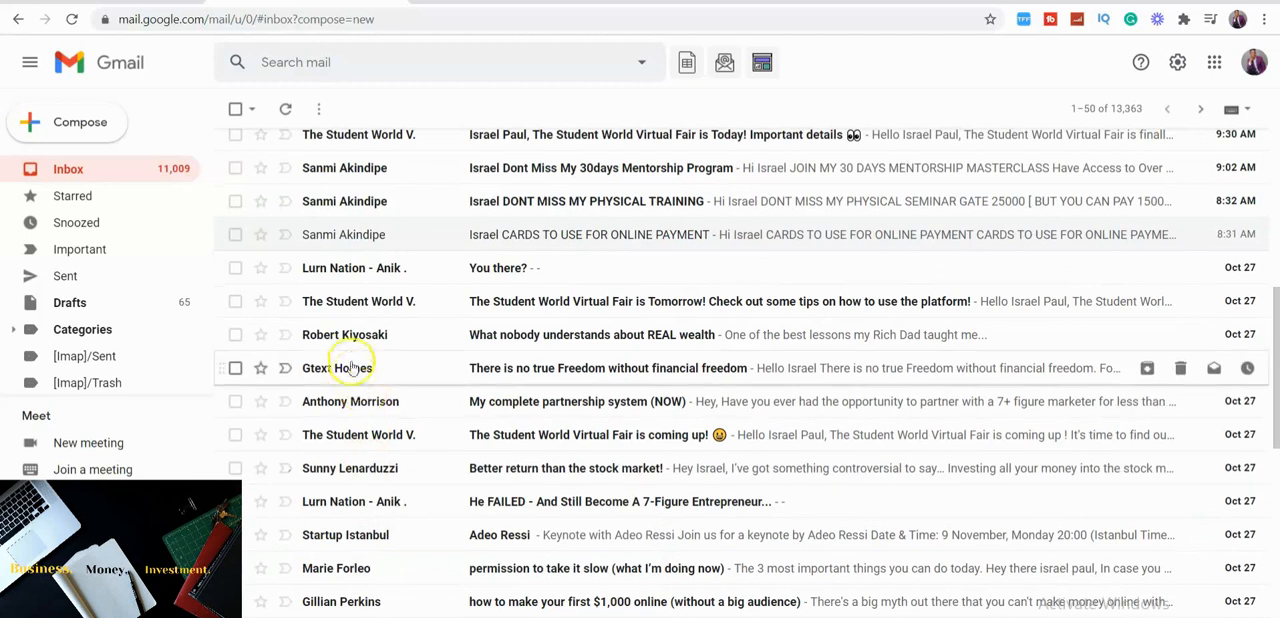
mouse_move(355, 367)
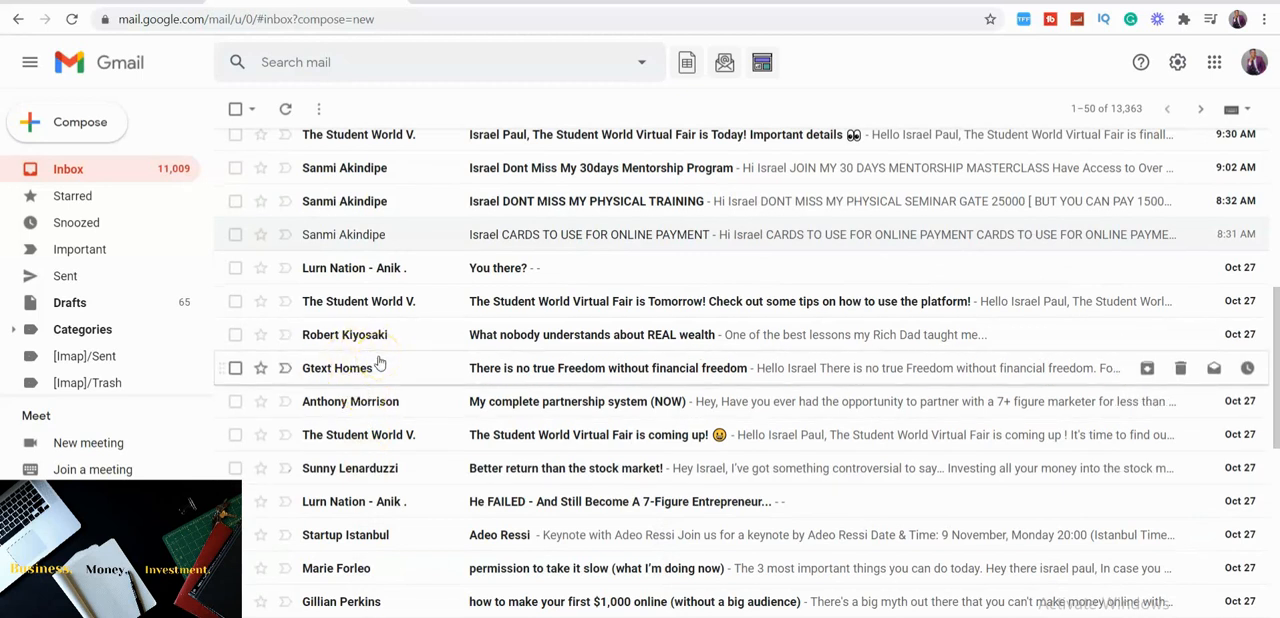
mouse_move(683, 401)
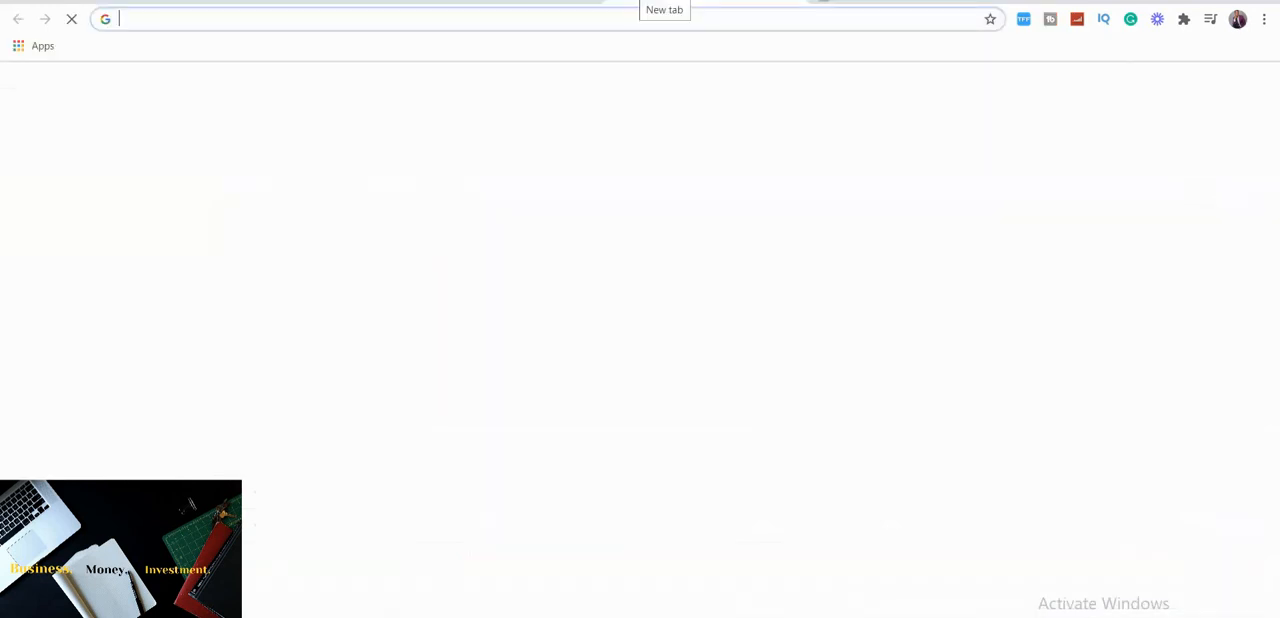
Search Google for 'mailchimp login' and open the 'Login | Mailchimp' result
type("app.vidnami.com")
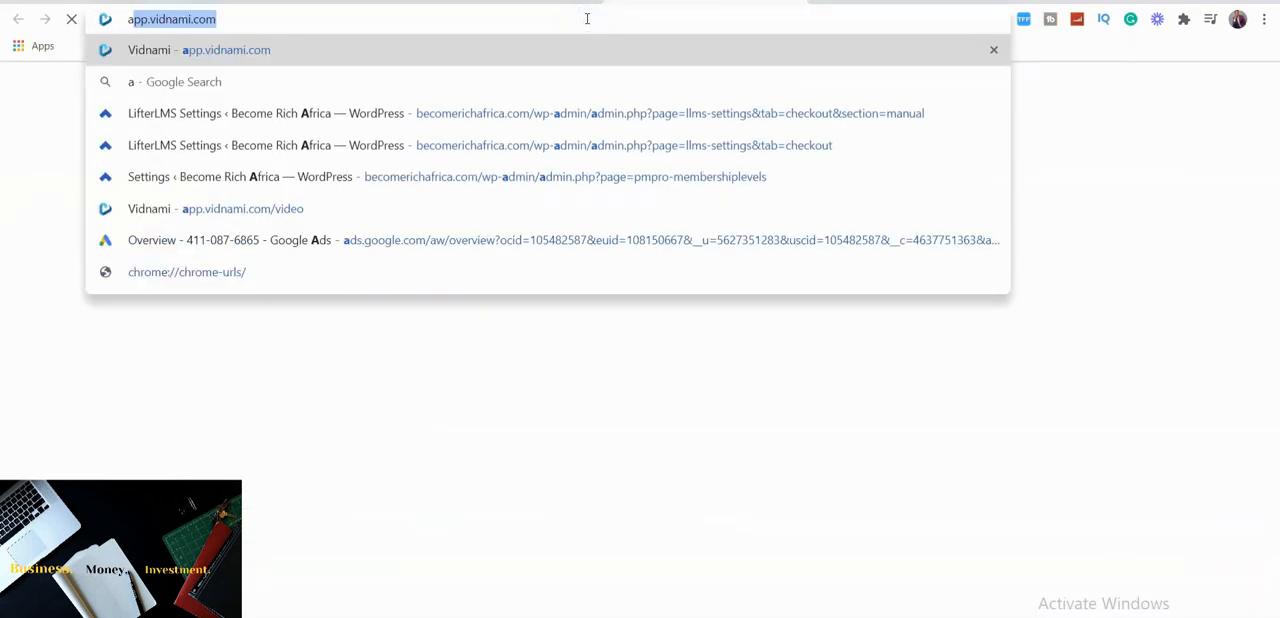
type("amail")
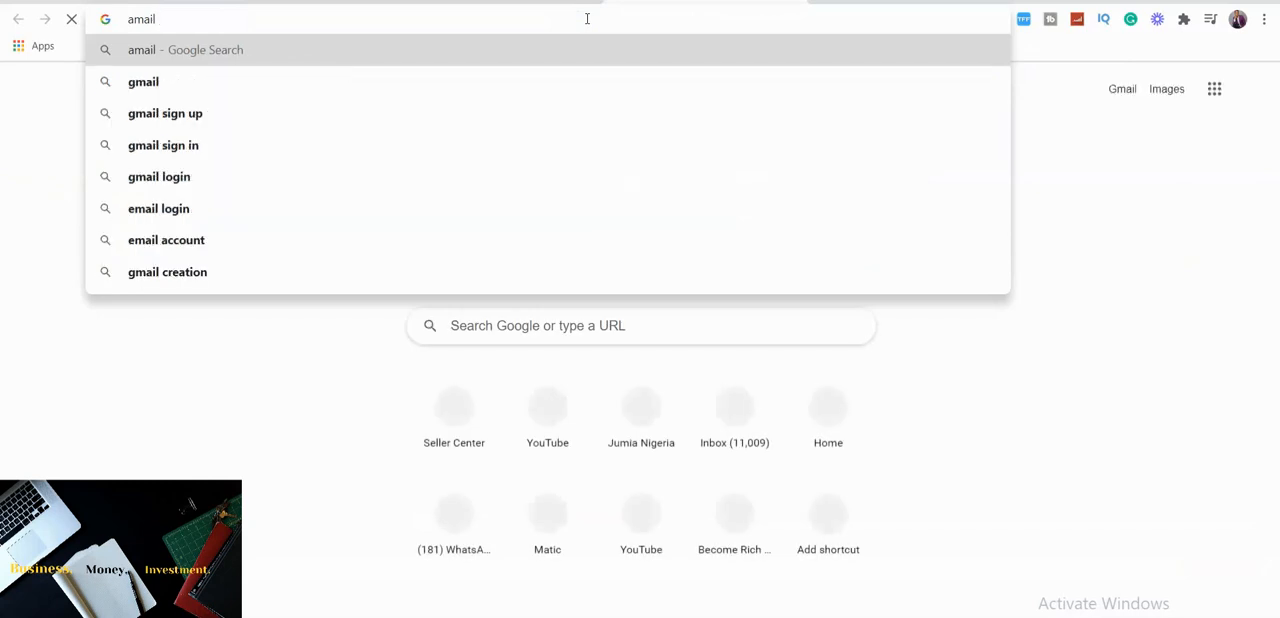
key("Backspace")
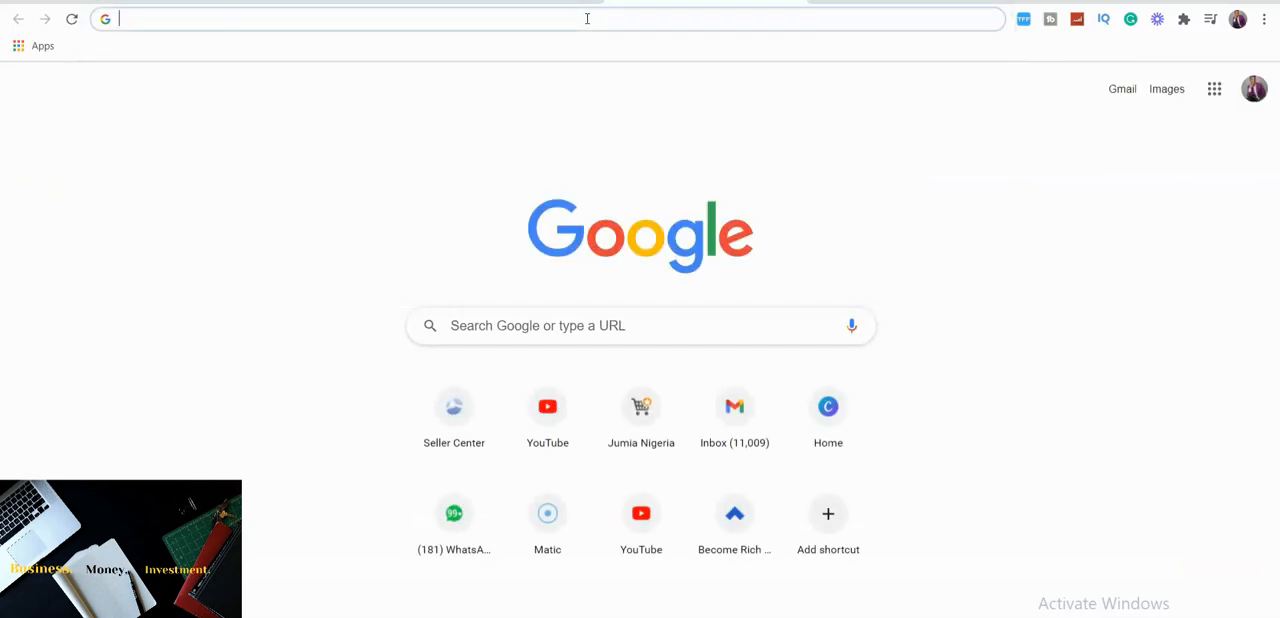
type("mail.google.com/mail/")
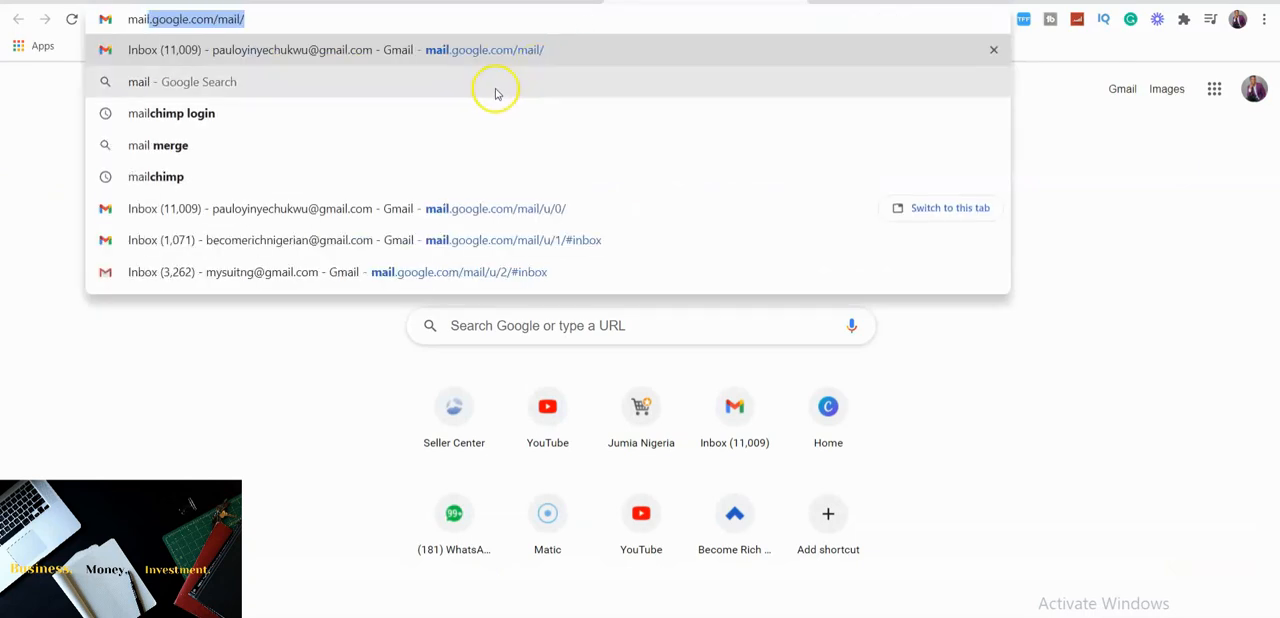
left_click(170, 113)
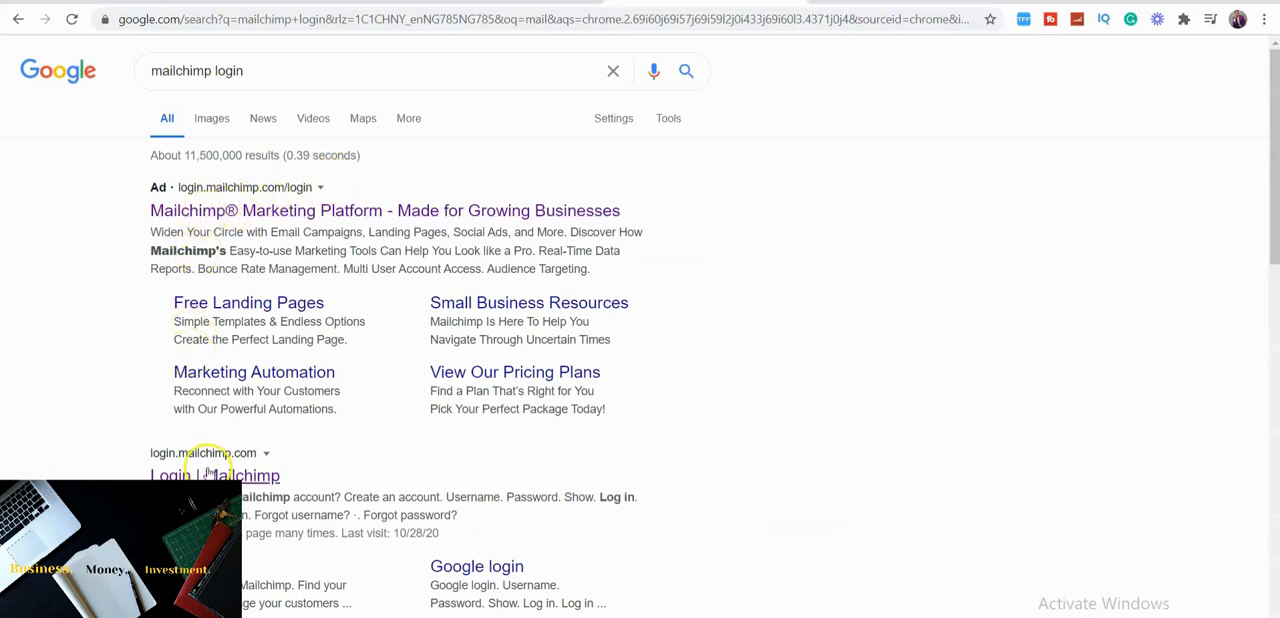
left_click(215, 475)
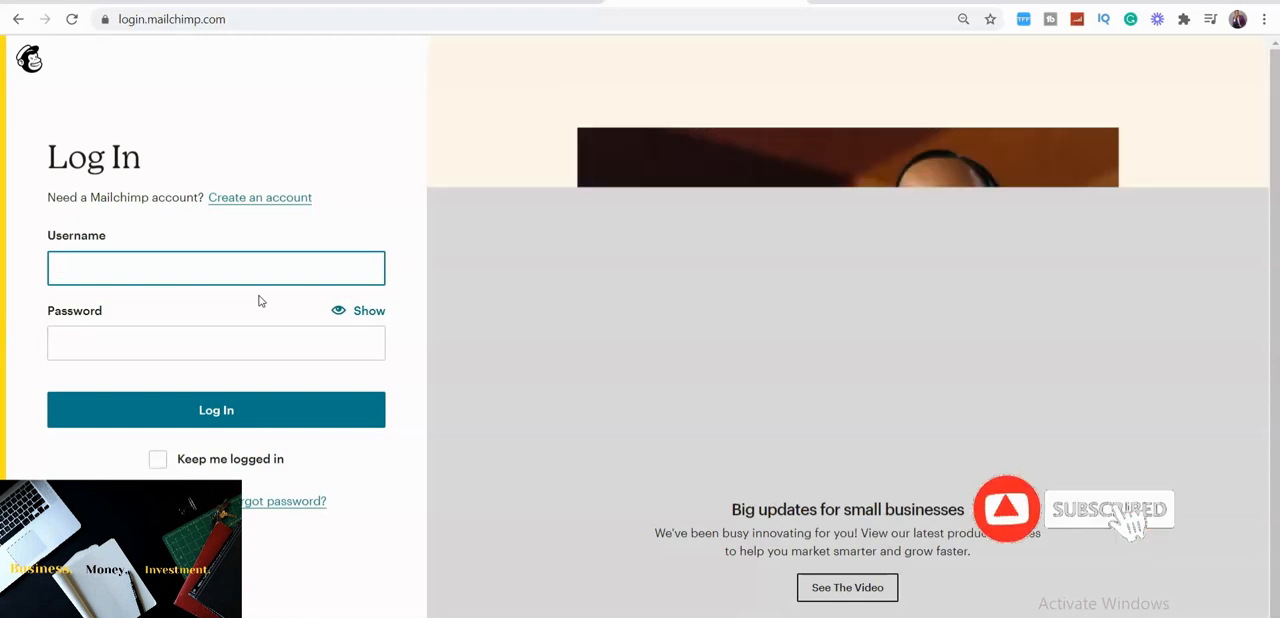
Focus the empty Username field on the Mailchimp login page
left_click(215, 267)
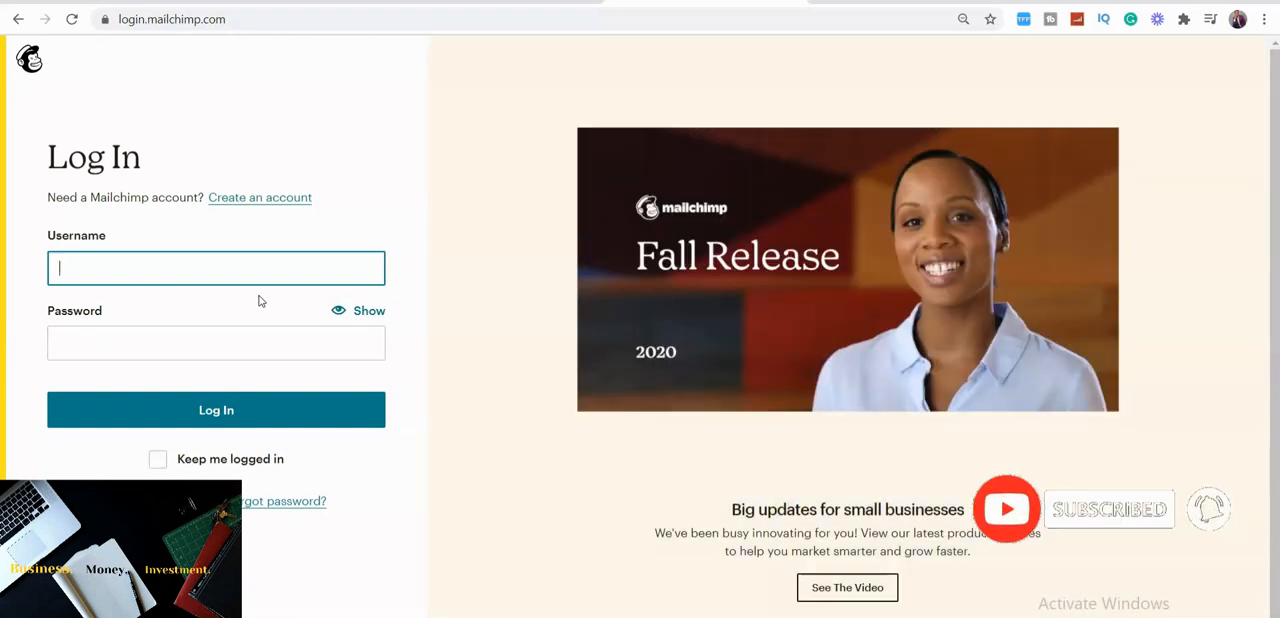
mouse_move(320, 220)
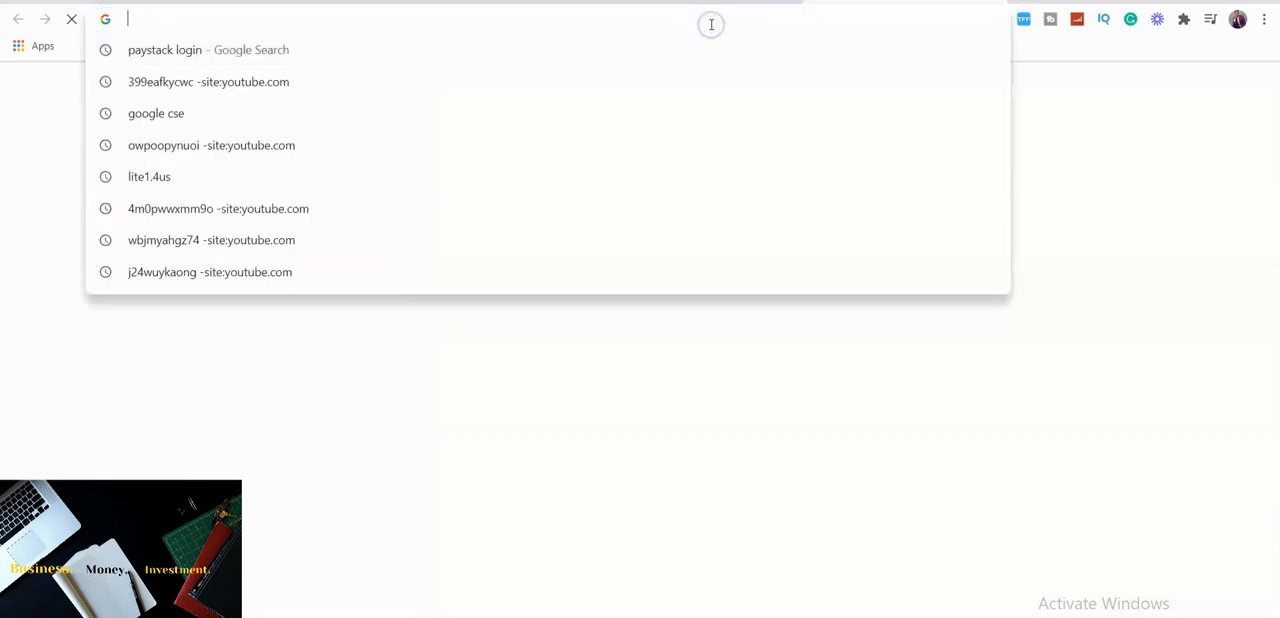
Search Google for 'gmass' and open the 'GMass: Gmail Mail Merge' website
type("gmail.com")
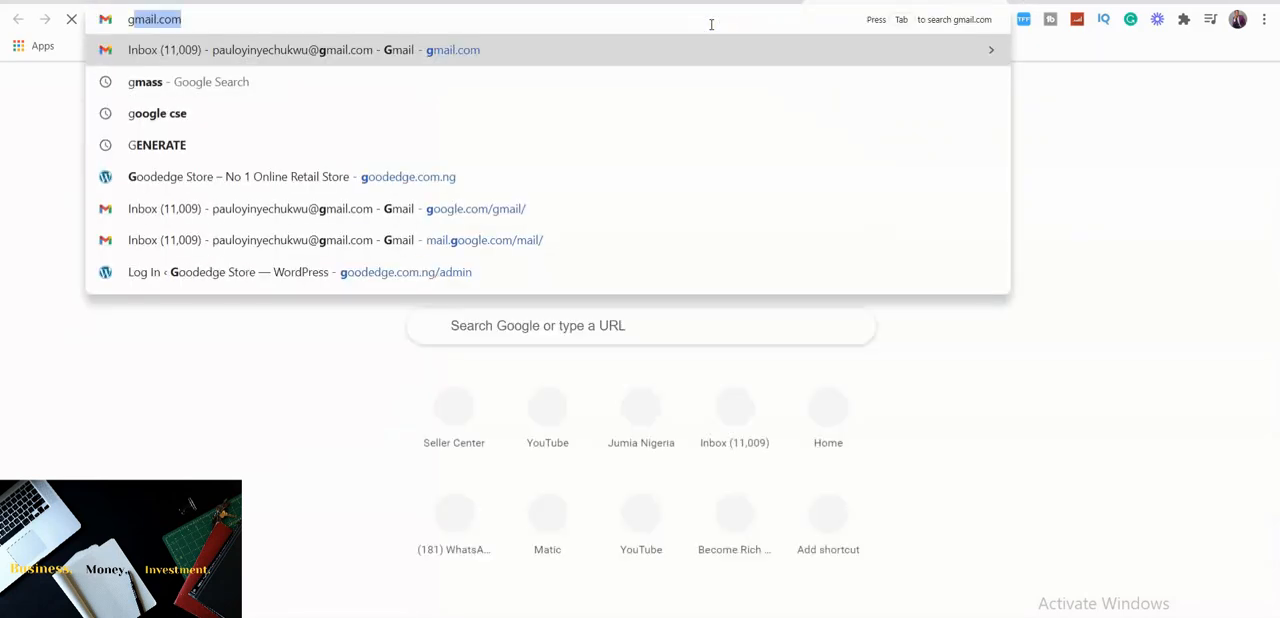
type("gs")
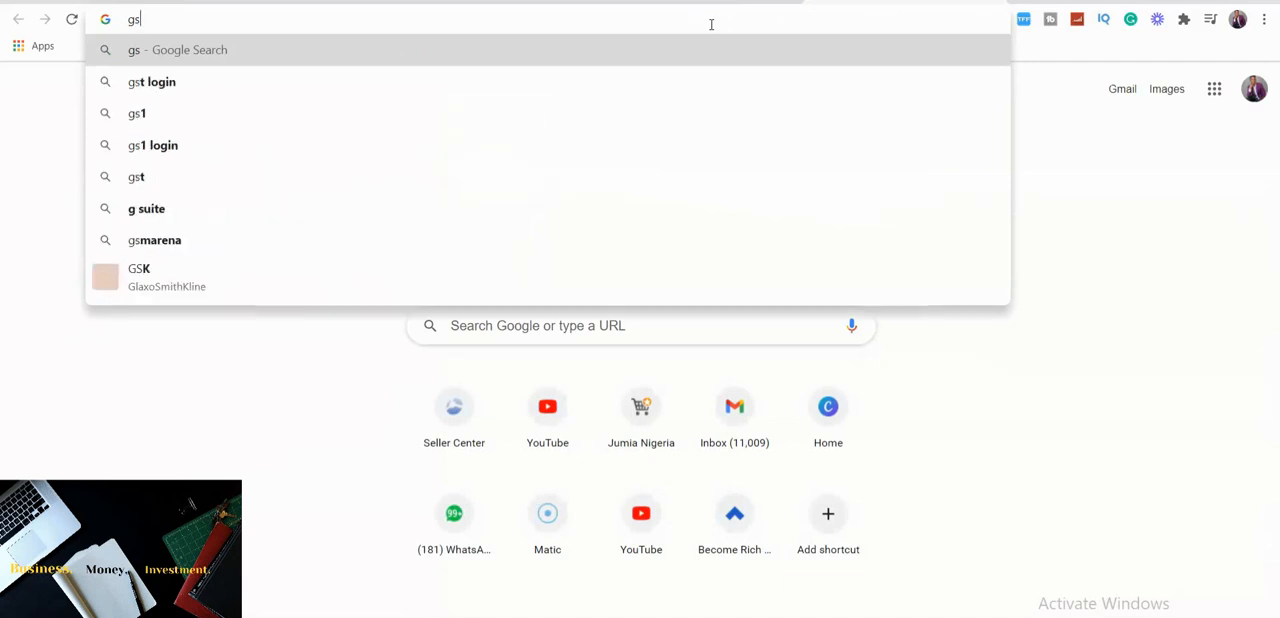
type("ass")
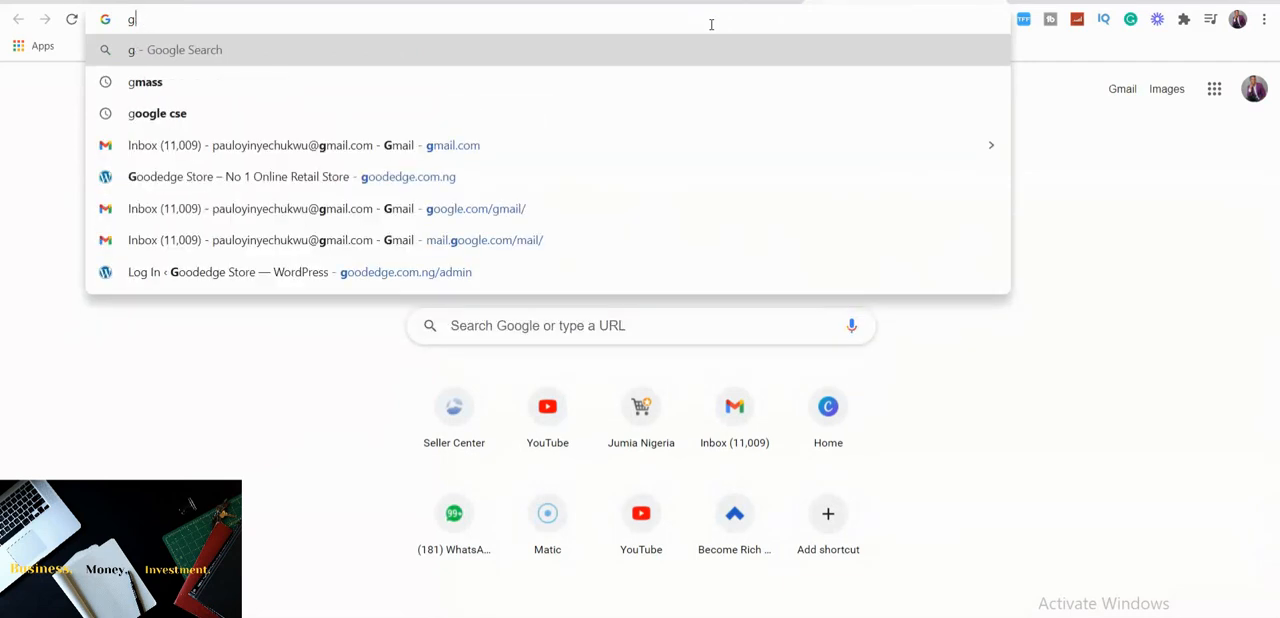
type("mass")
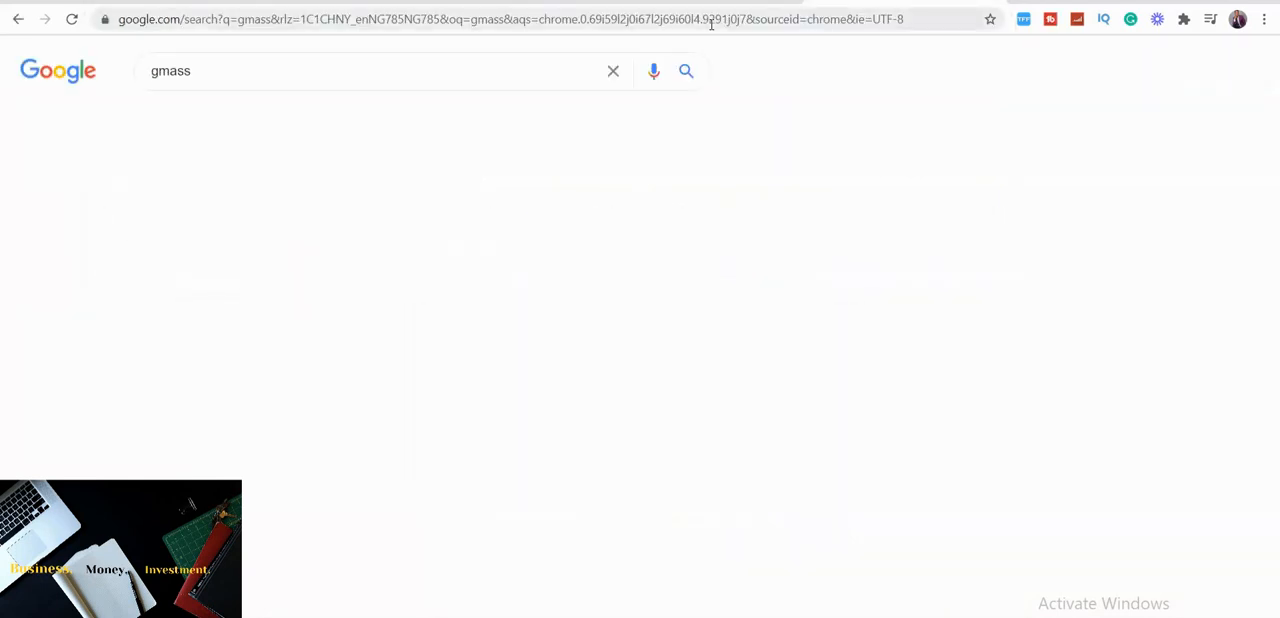
left_click(686, 71)
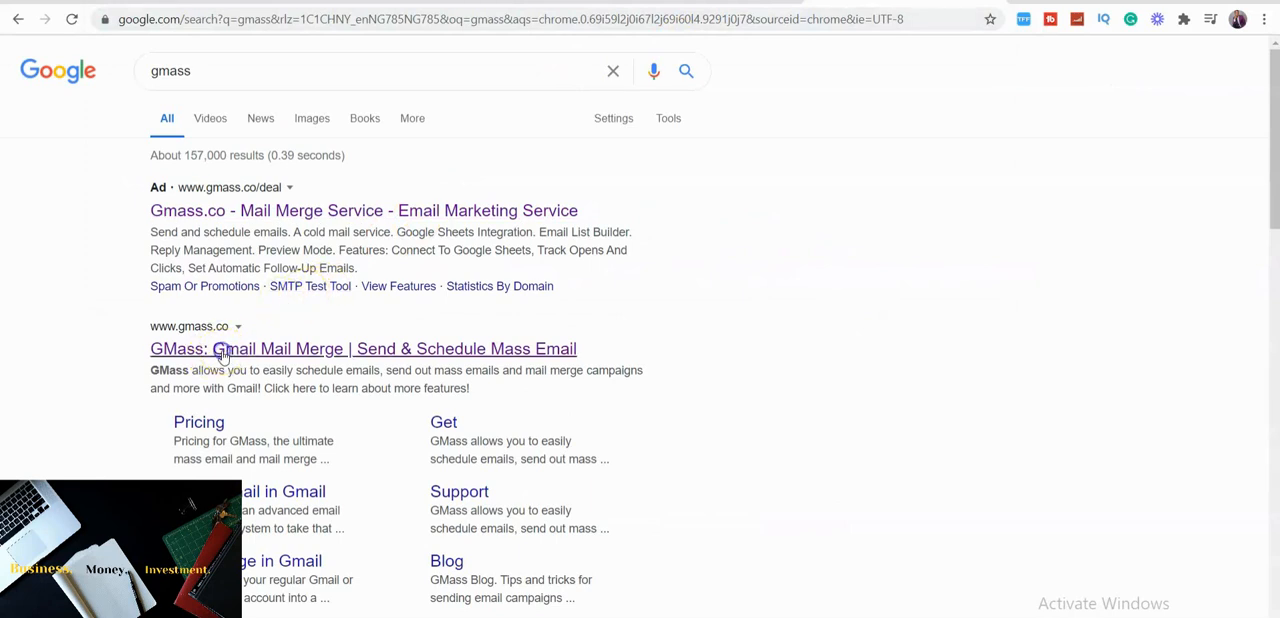
left_click(363, 348)
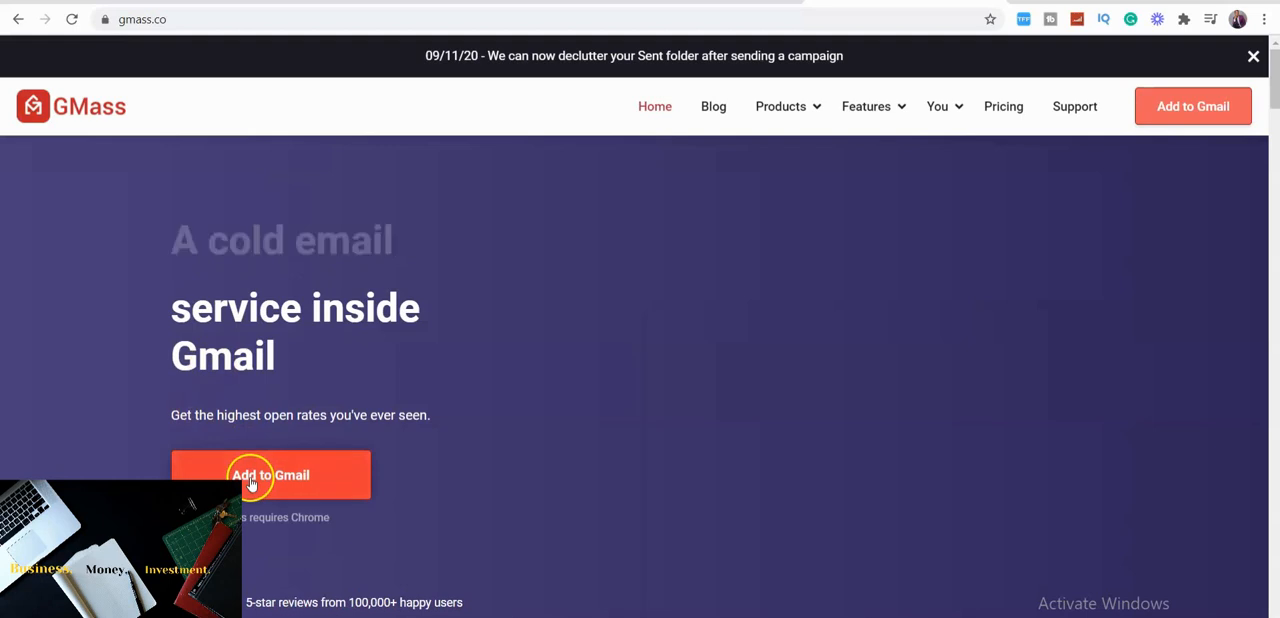
Choose 'Add to Gmail' on the GMass homepage to reach its Web Store page
left_click(270, 475)
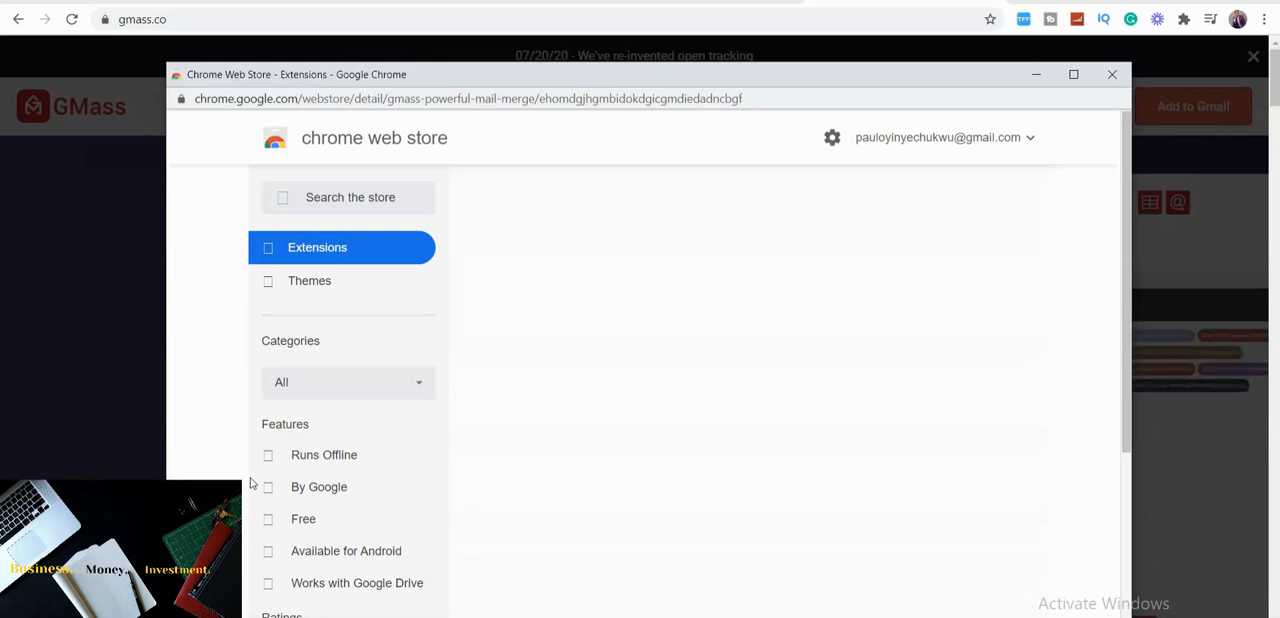
mouse_move(475, 408)
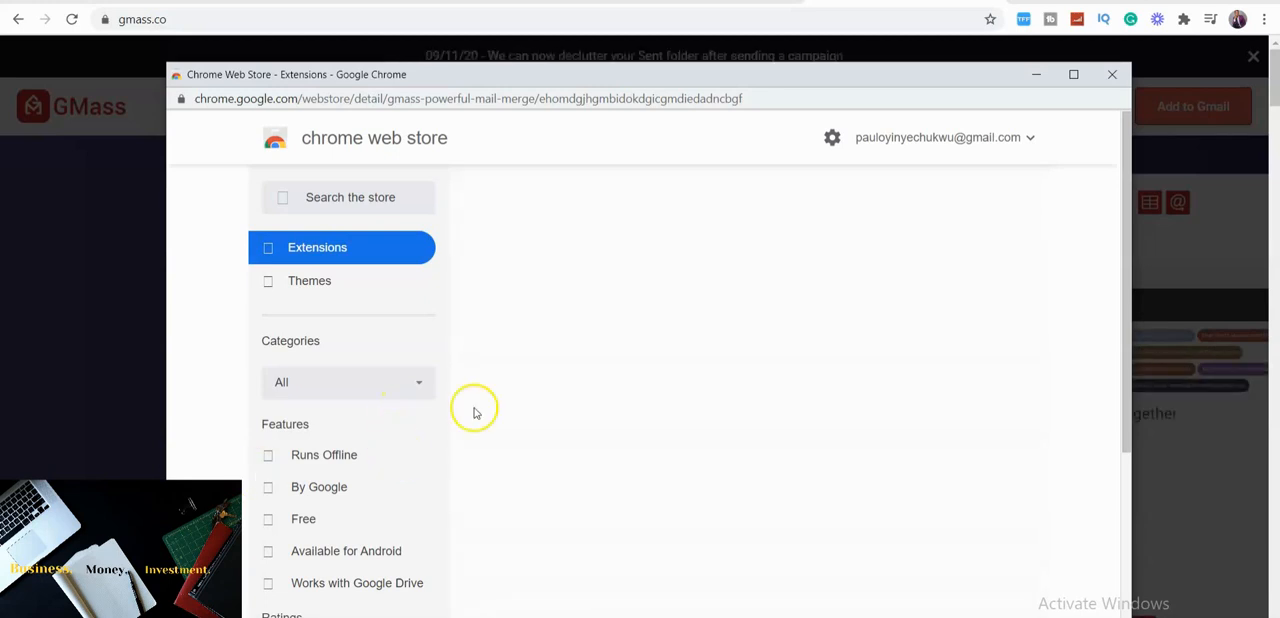
mouse_move(1065, 213)
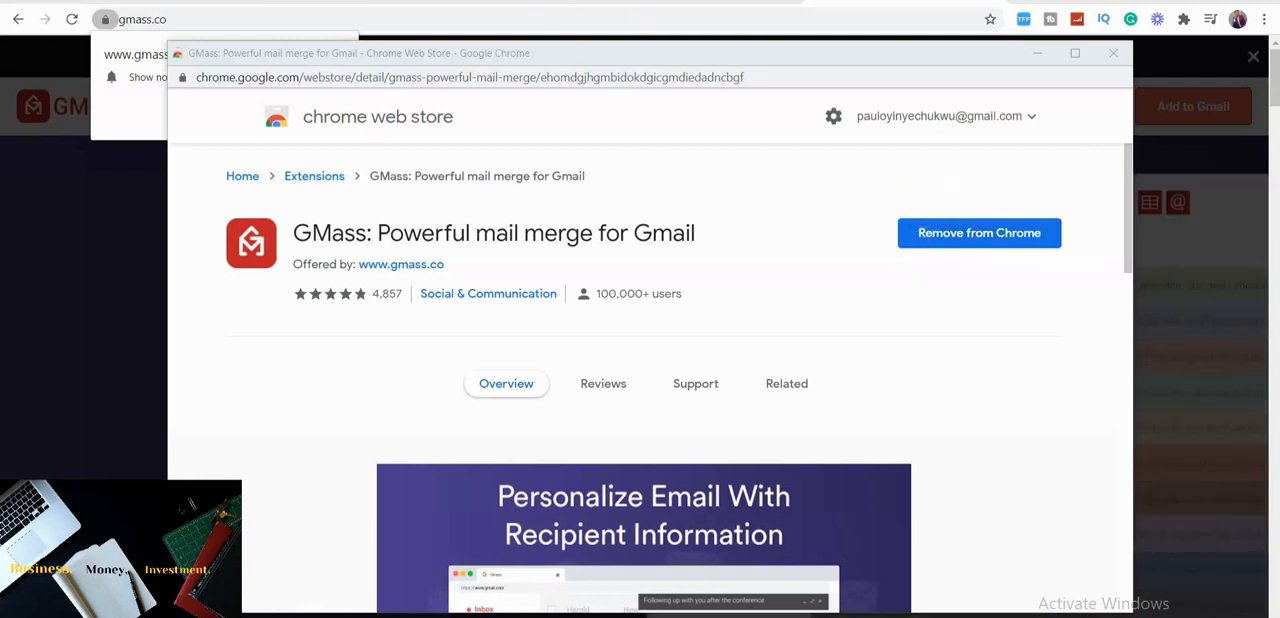
mouse_move(1010, 71)
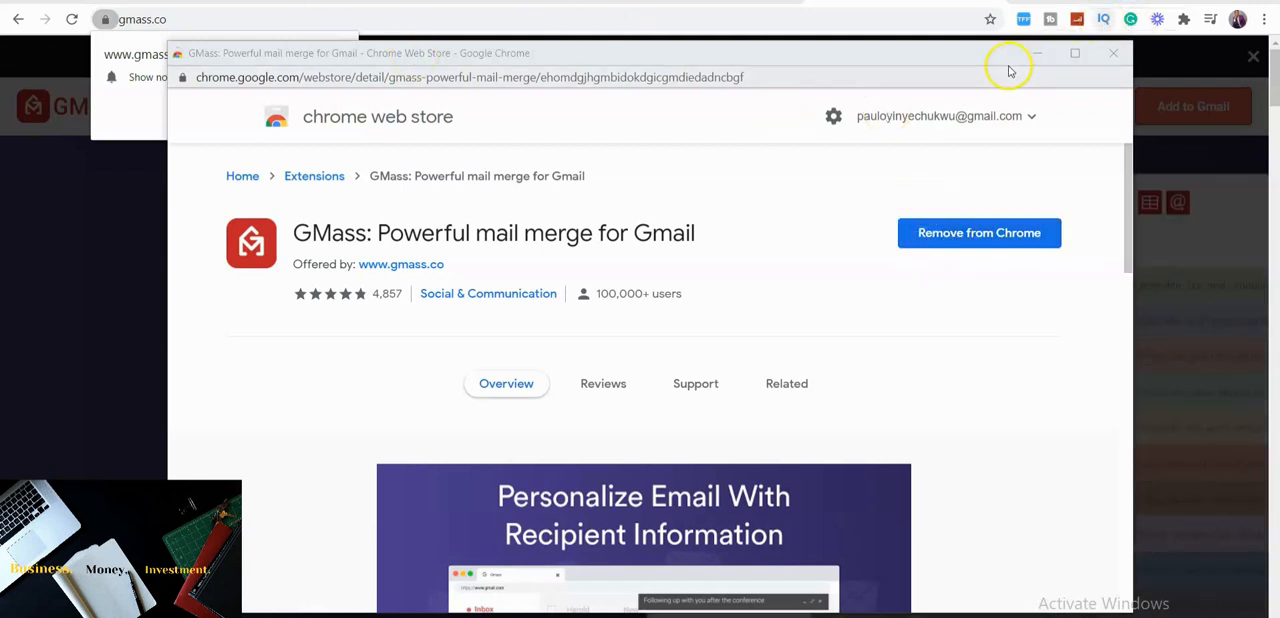
Close the GMass Chrome Web Store window once the extension shows as installed
left_click(1113, 53)
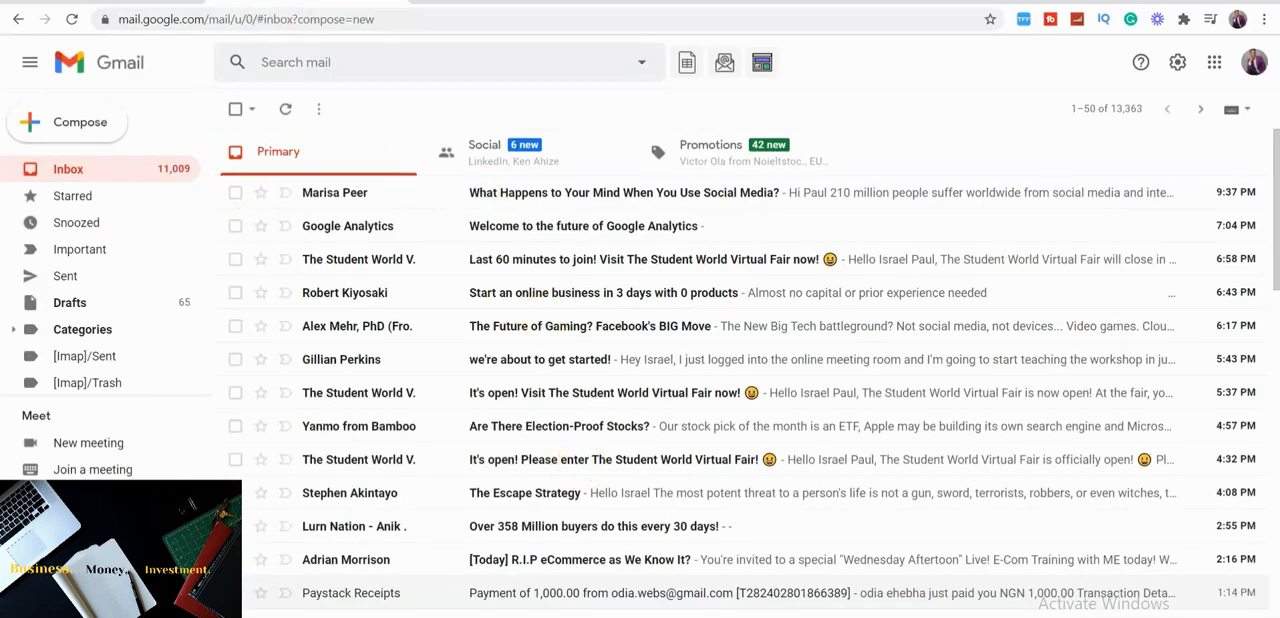
Compose a new email message in Gmail
left_click(79, 121)
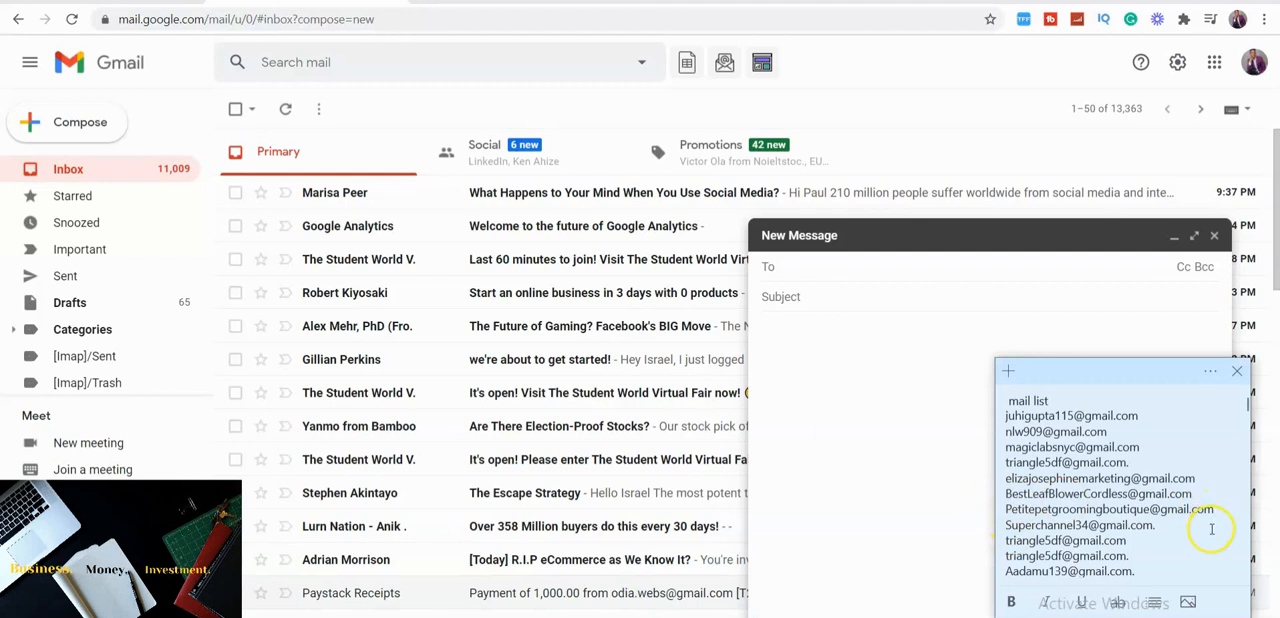
scroll("down", 3)
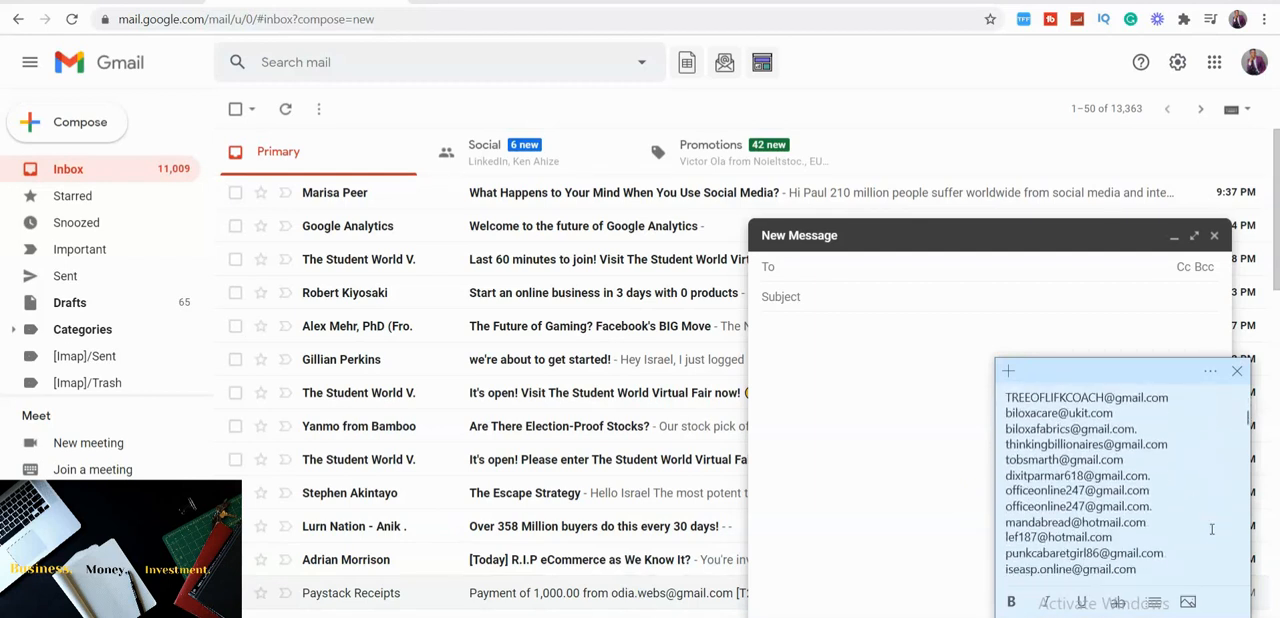
scroll("down", 3)
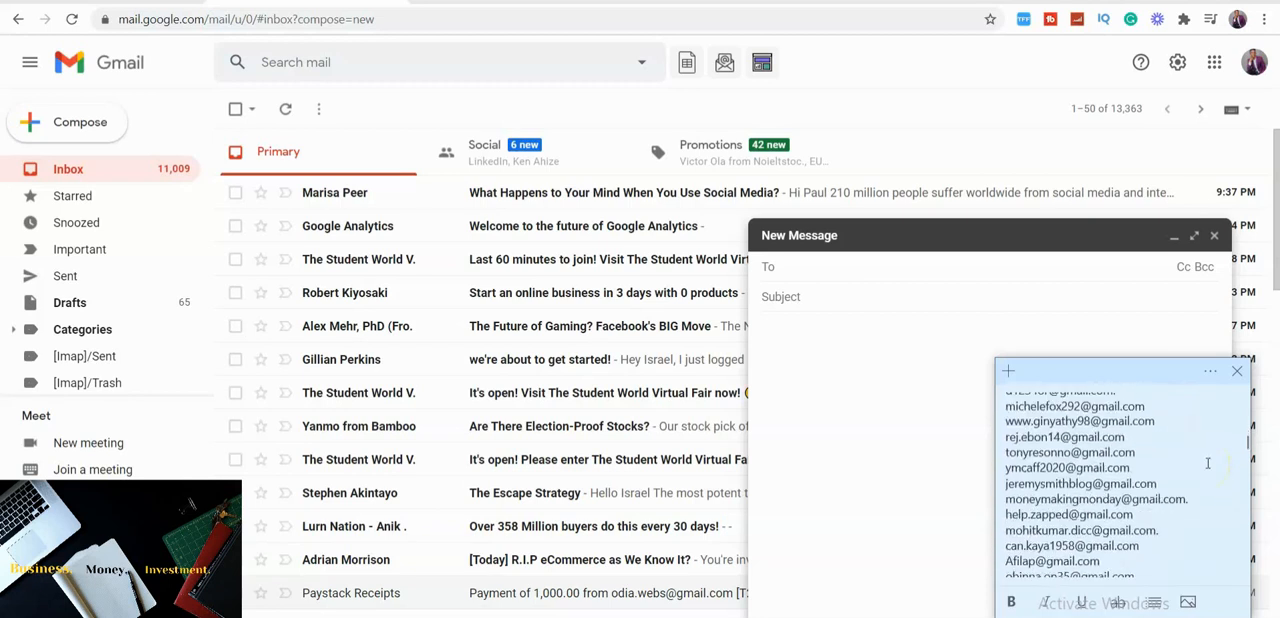
scroll("down", 3)
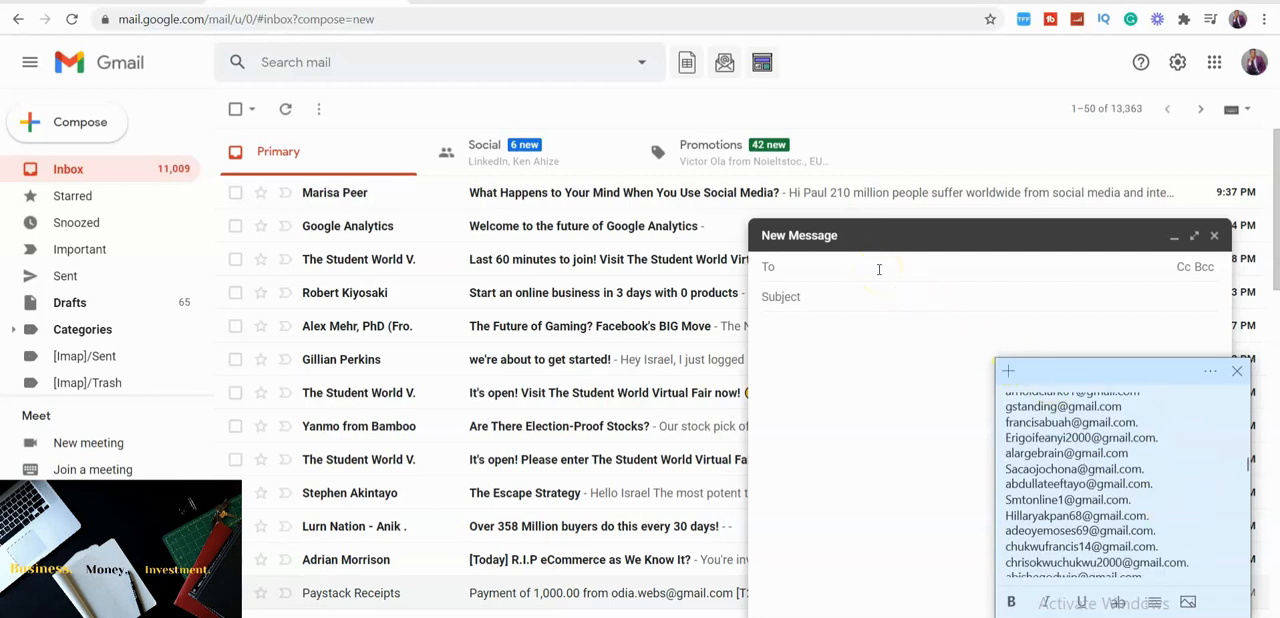
mouse_move(967, 514)
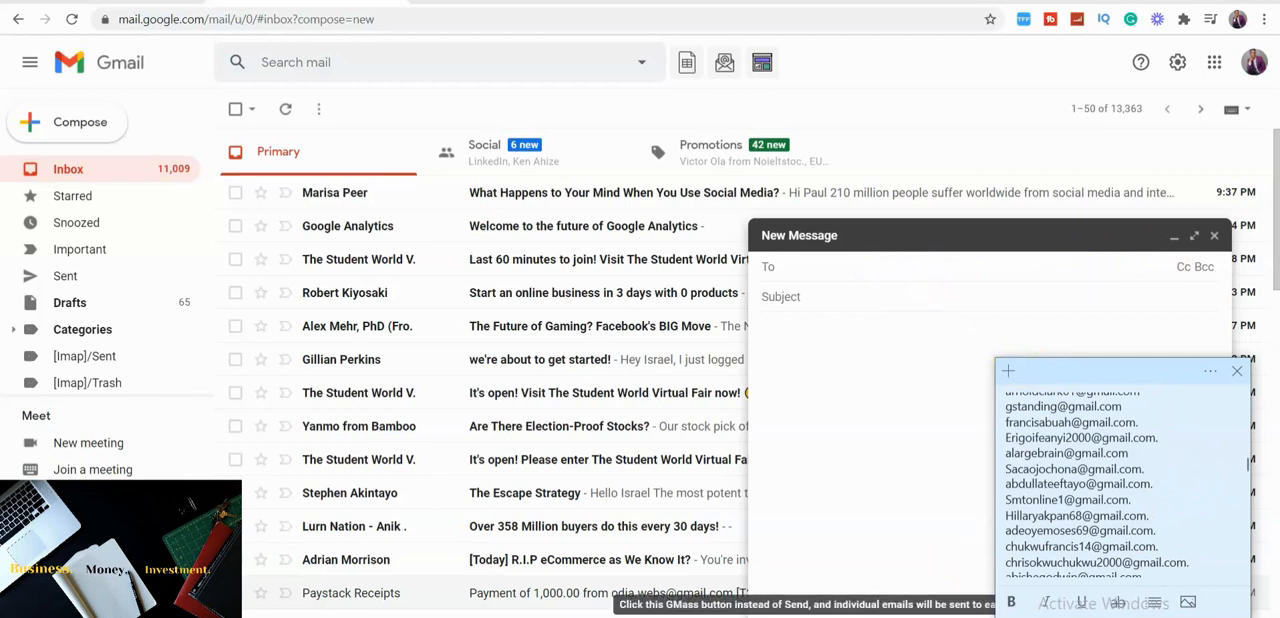
mouse_move(928, 380)
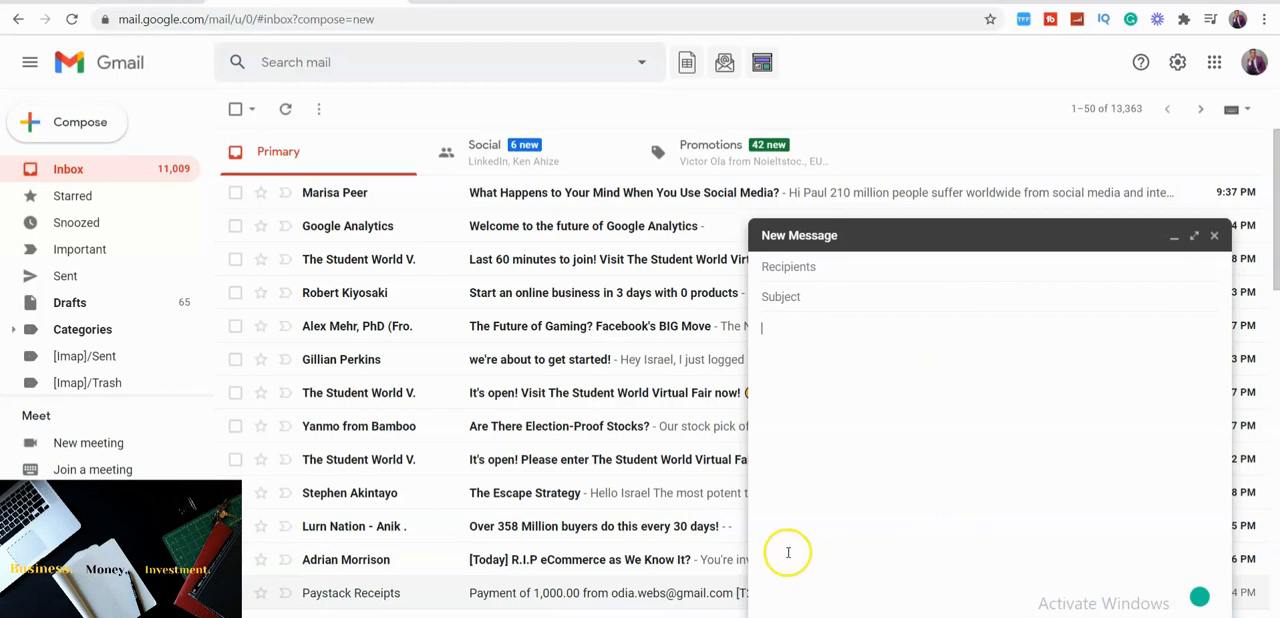
mouse_move(850, 402)
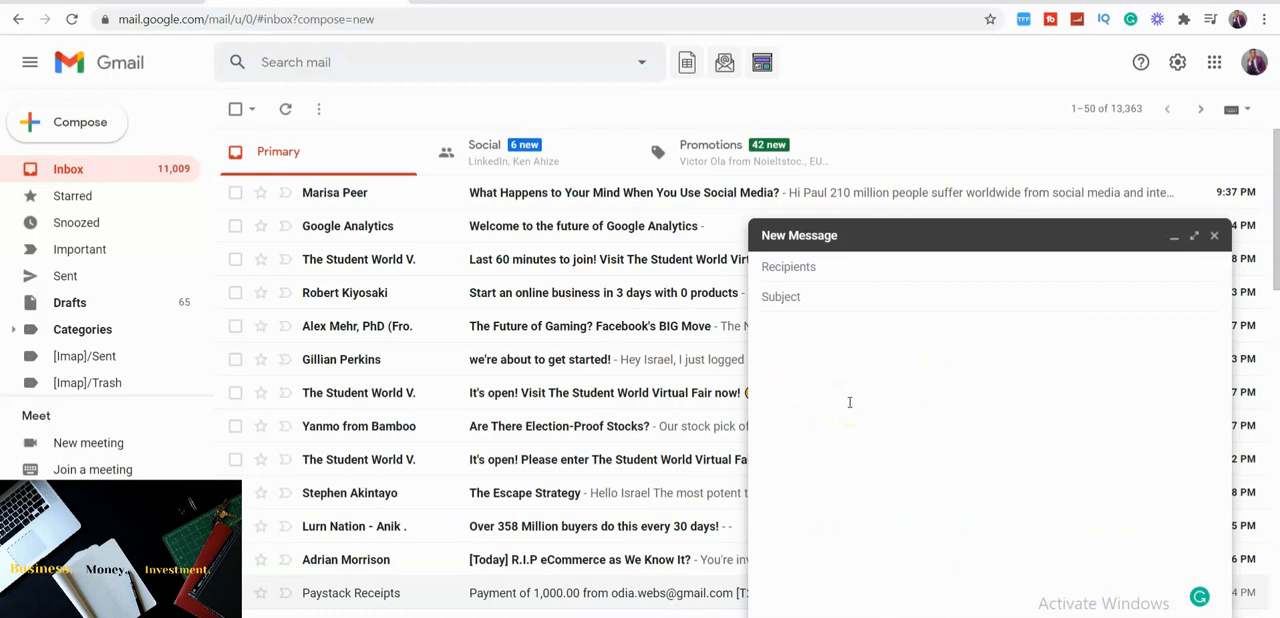
mouse_move(995, 291)
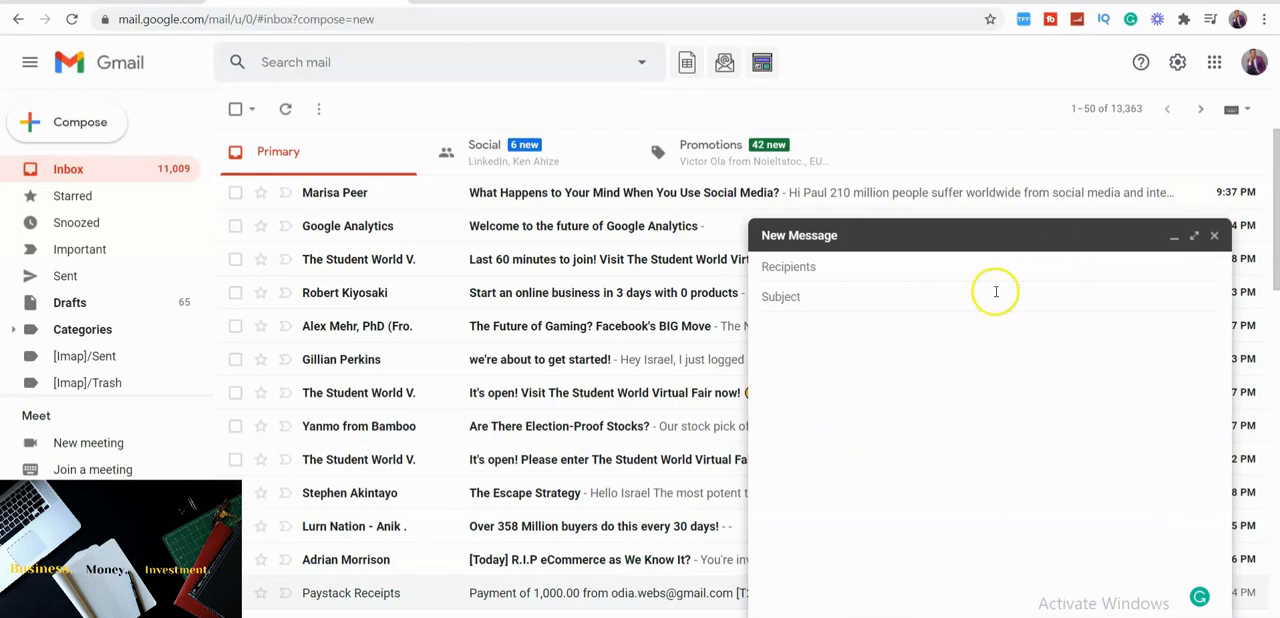
mouse_move(944, 127)
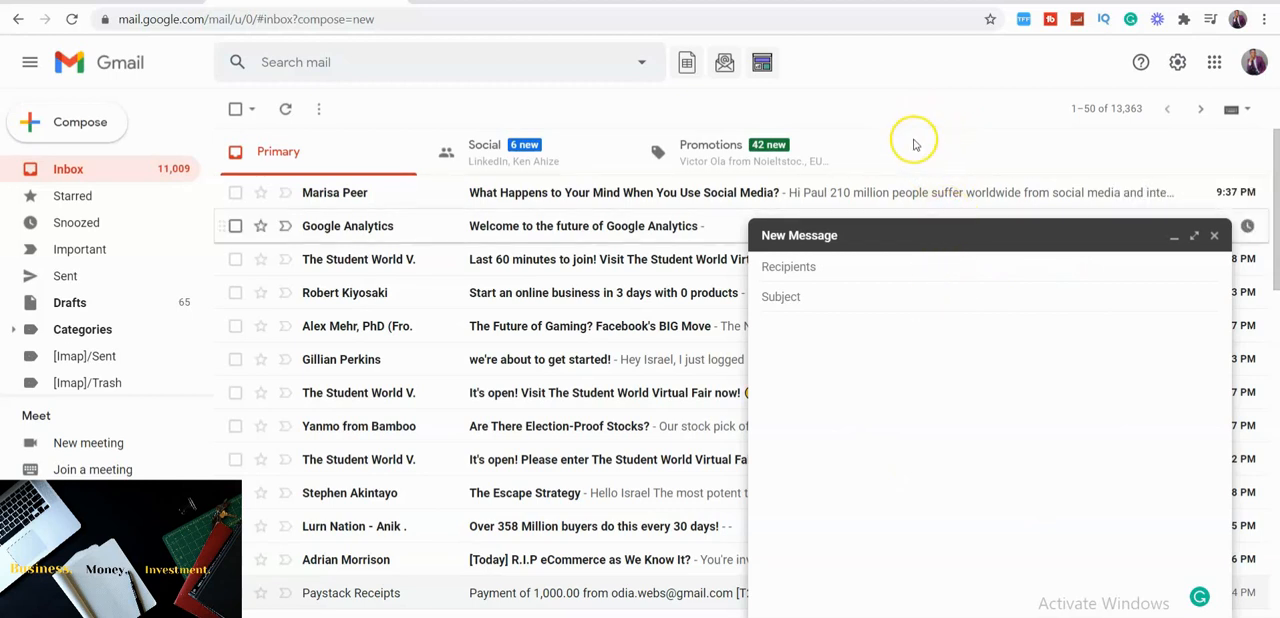
mouse_move(907, 130)
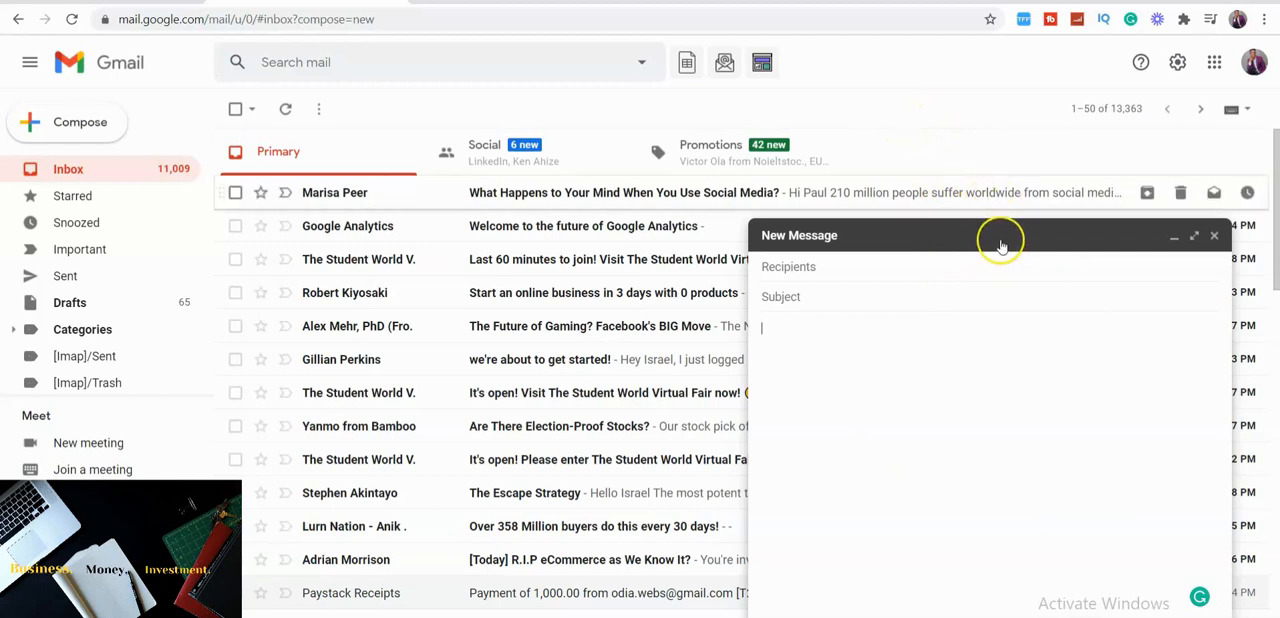
mouse_move(997, 247)
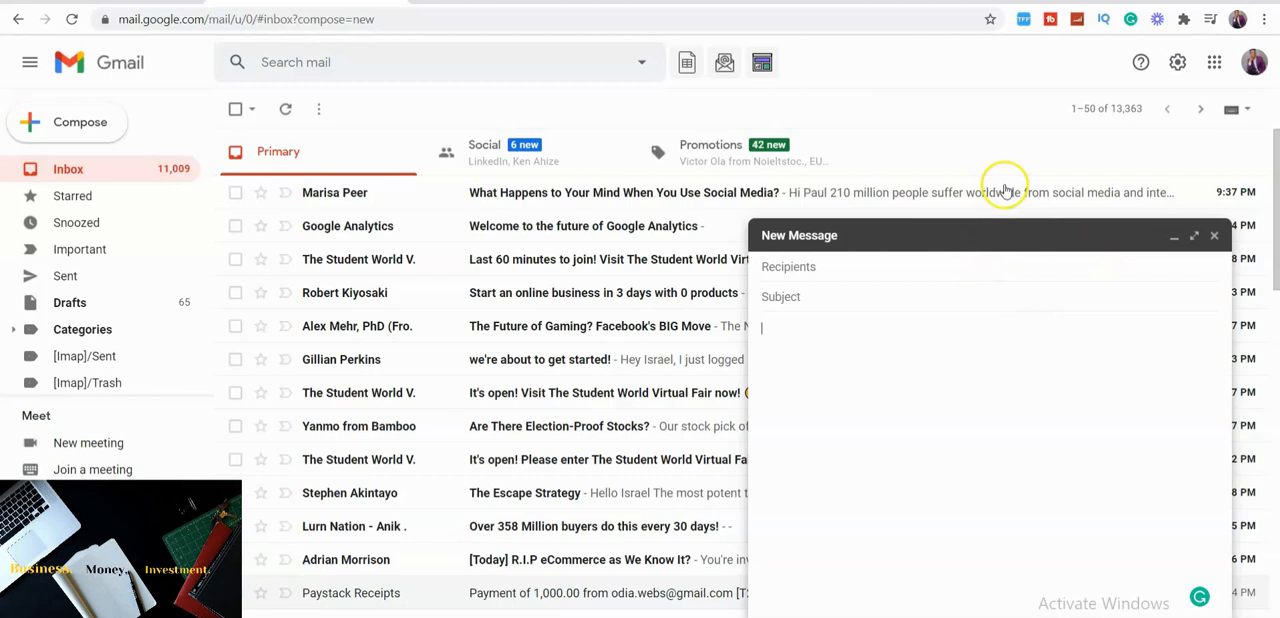
mouse_move(1183, 178)
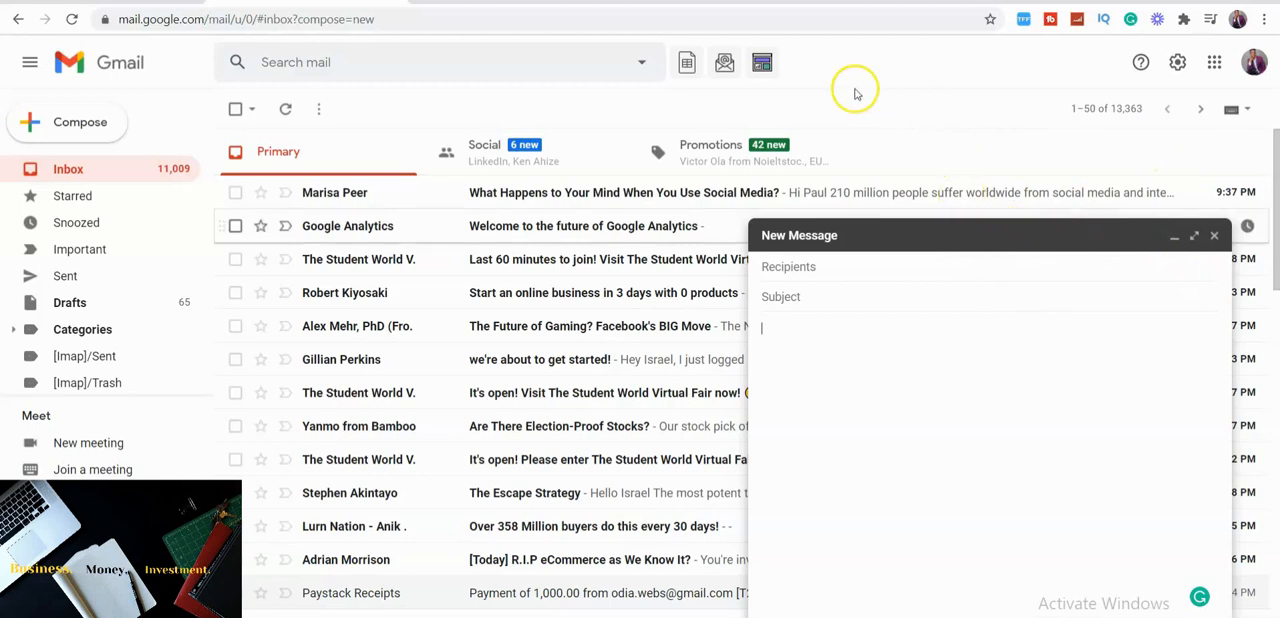
mouse_move(913, 106)
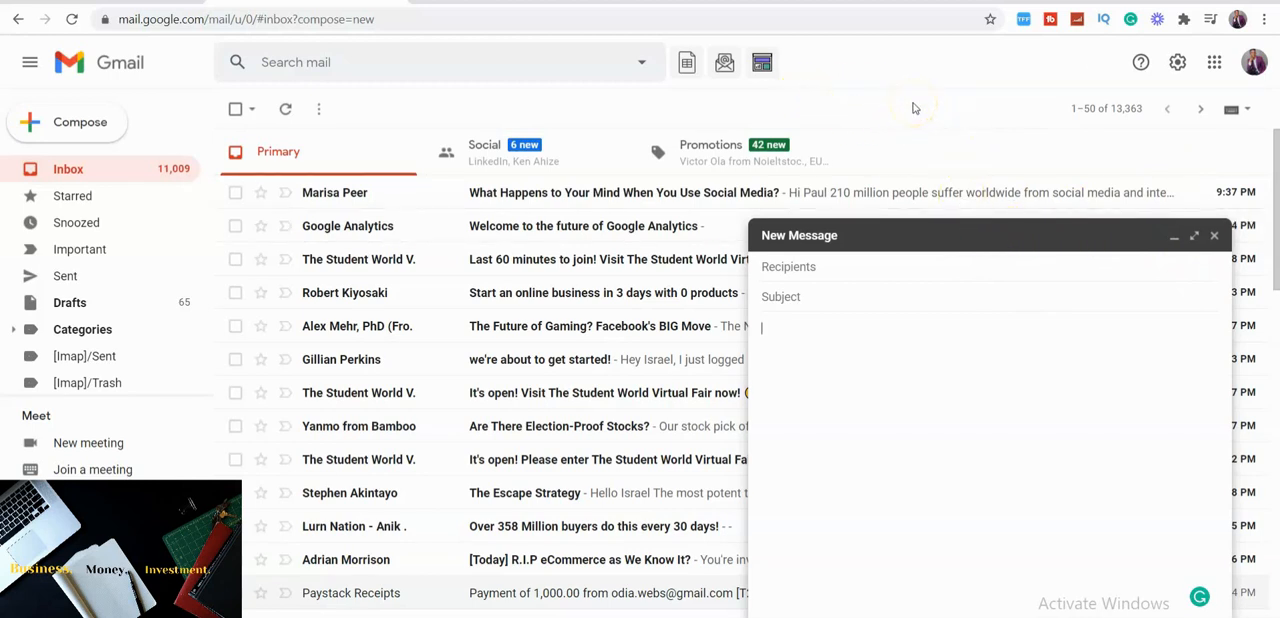
mouse_move(1057, 337)
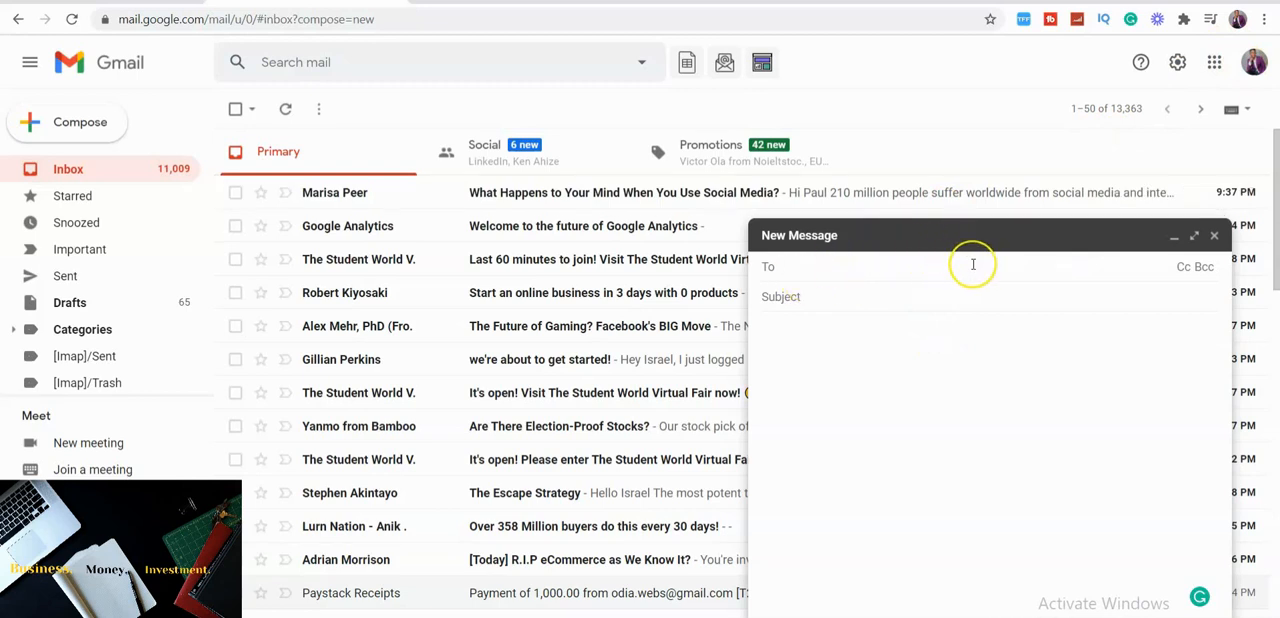
mouse_move(1079, 282)
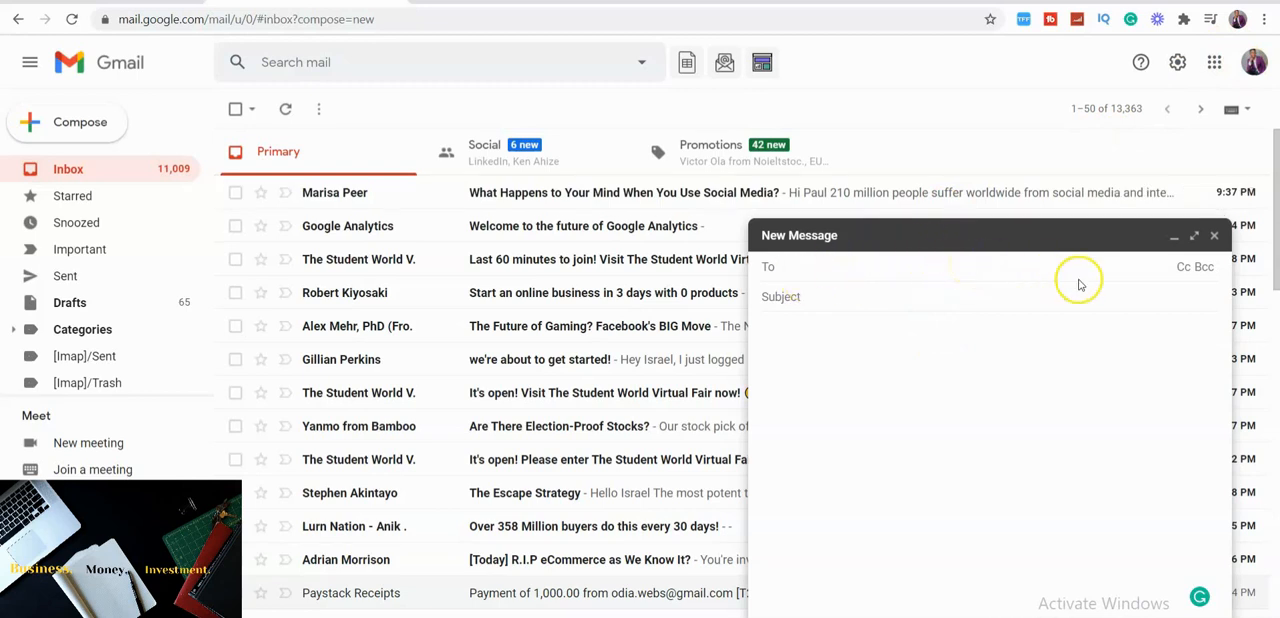
mouse_move(1173, 235)
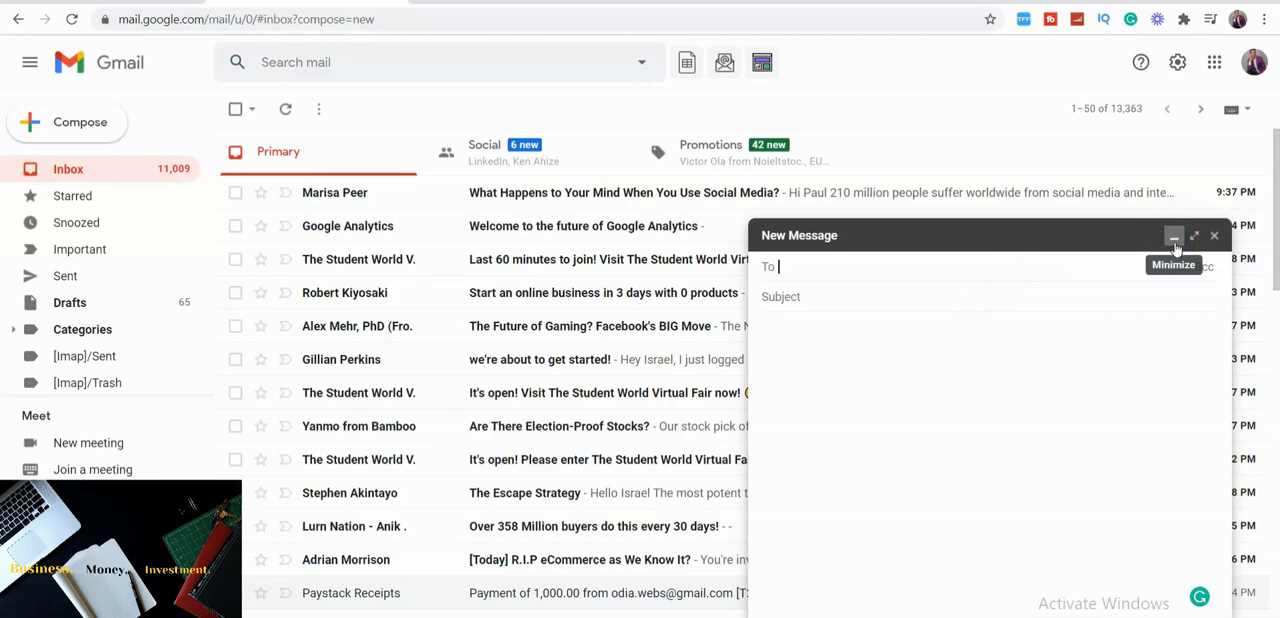
mouse_move(1068, 266)
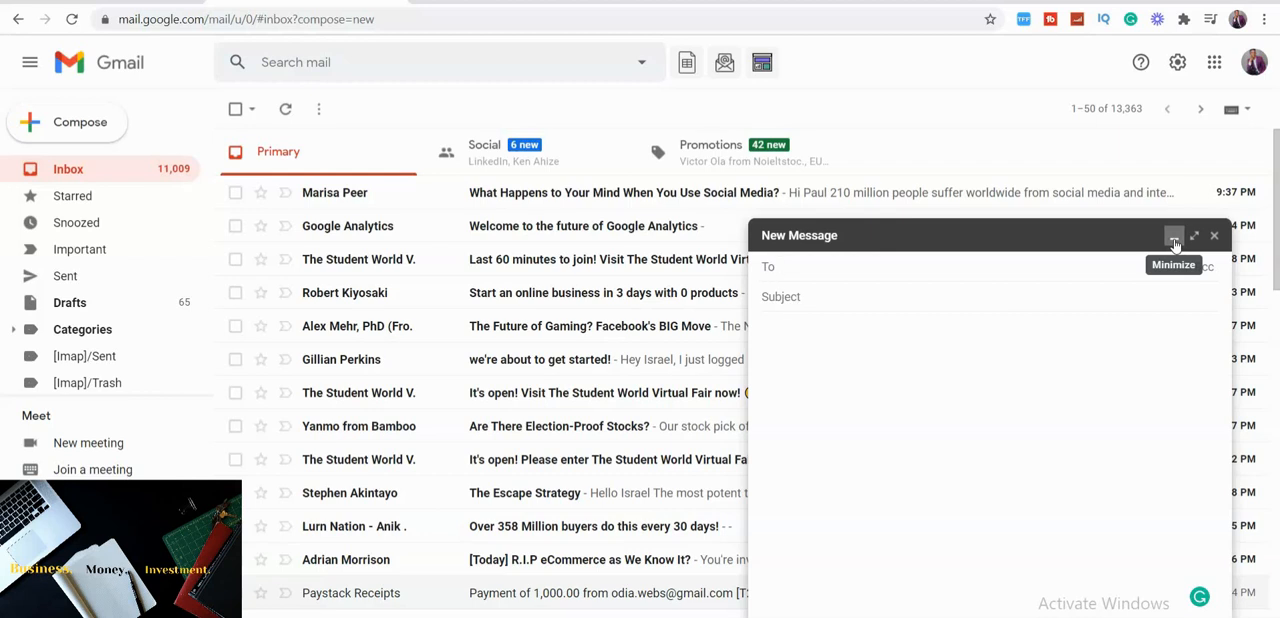
Minimize the blank New Message window to leave the inbox on screen
left_click(1174, 238)
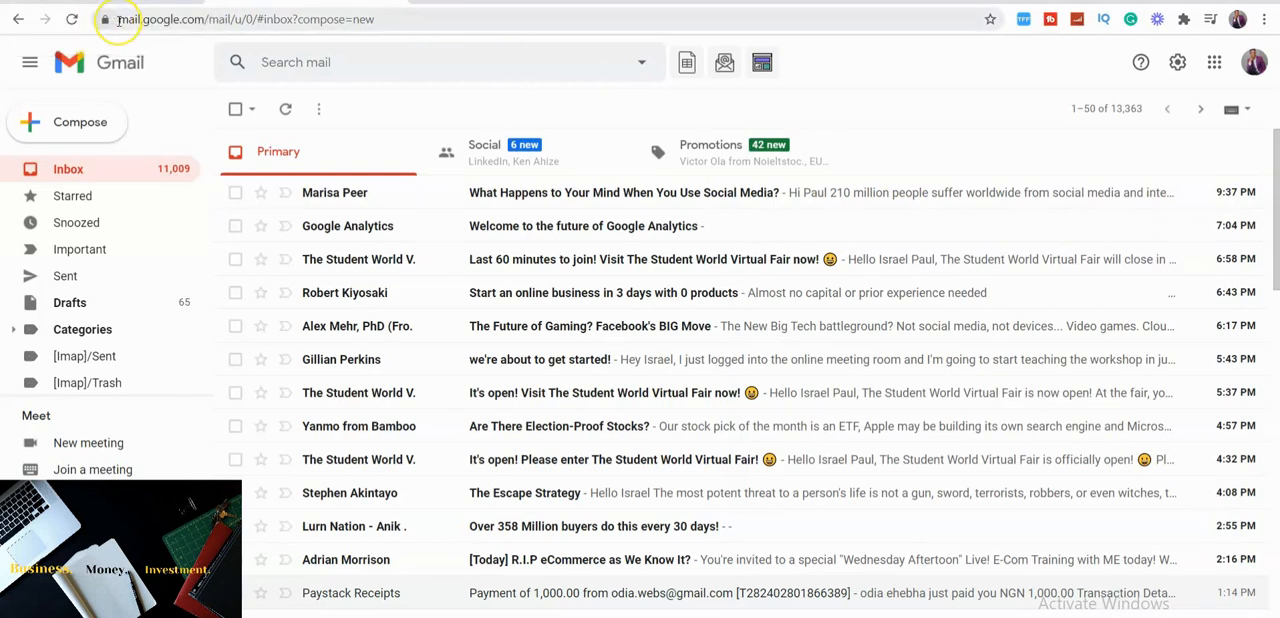
mouse_move(700, 225)
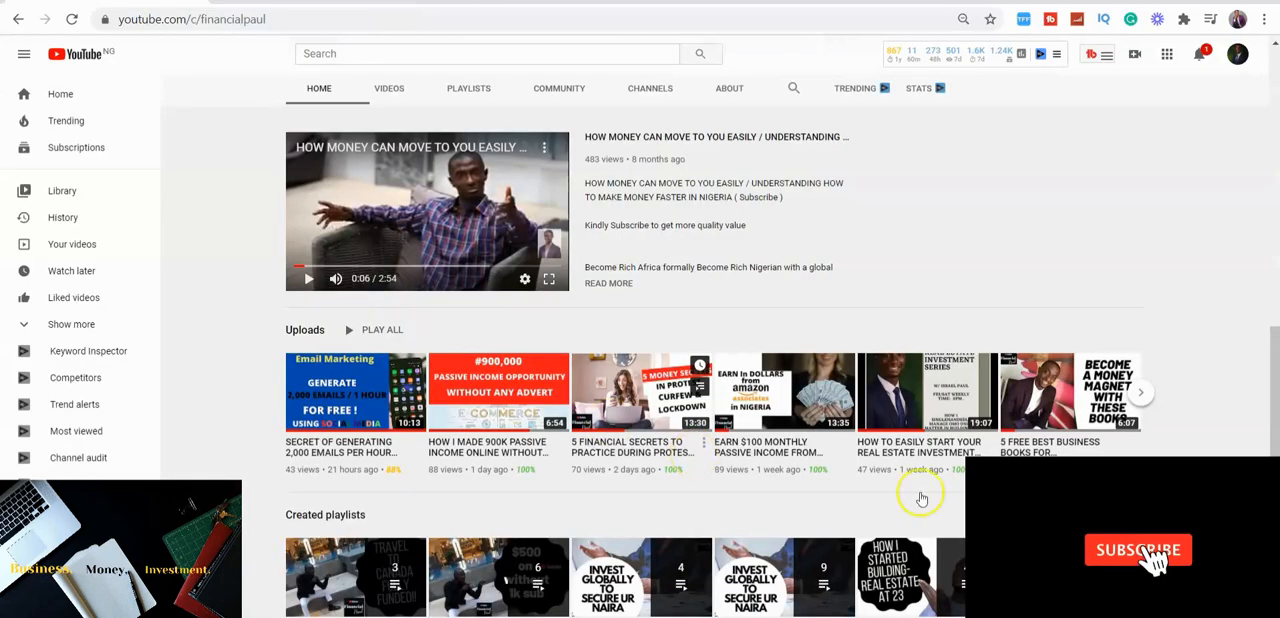
Return to the Financial Paul YouTube channel's Home tab
left_click(1138, 550)
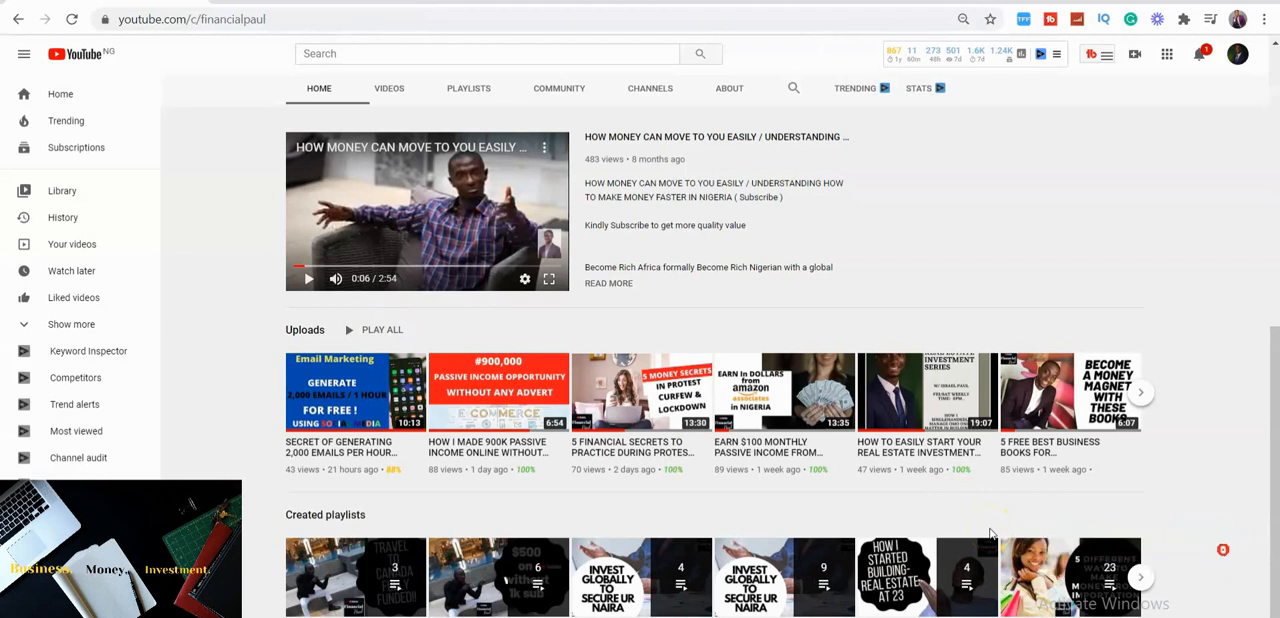
mouse_move(890, 350)
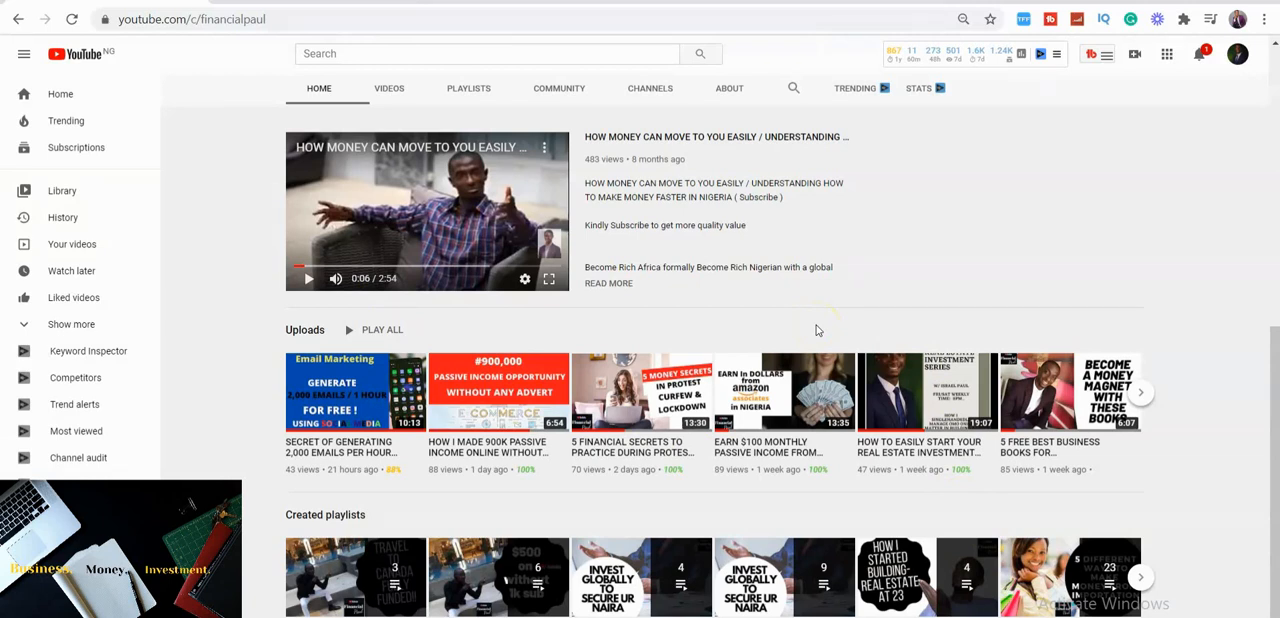
mouse_move(830, 310)
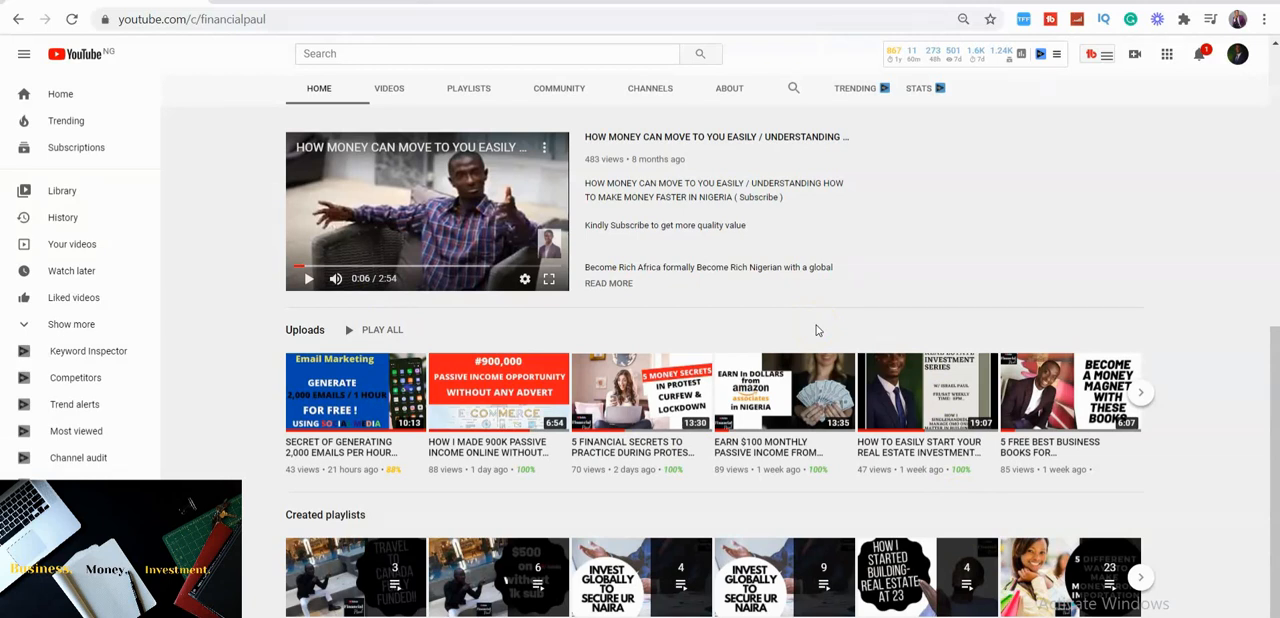